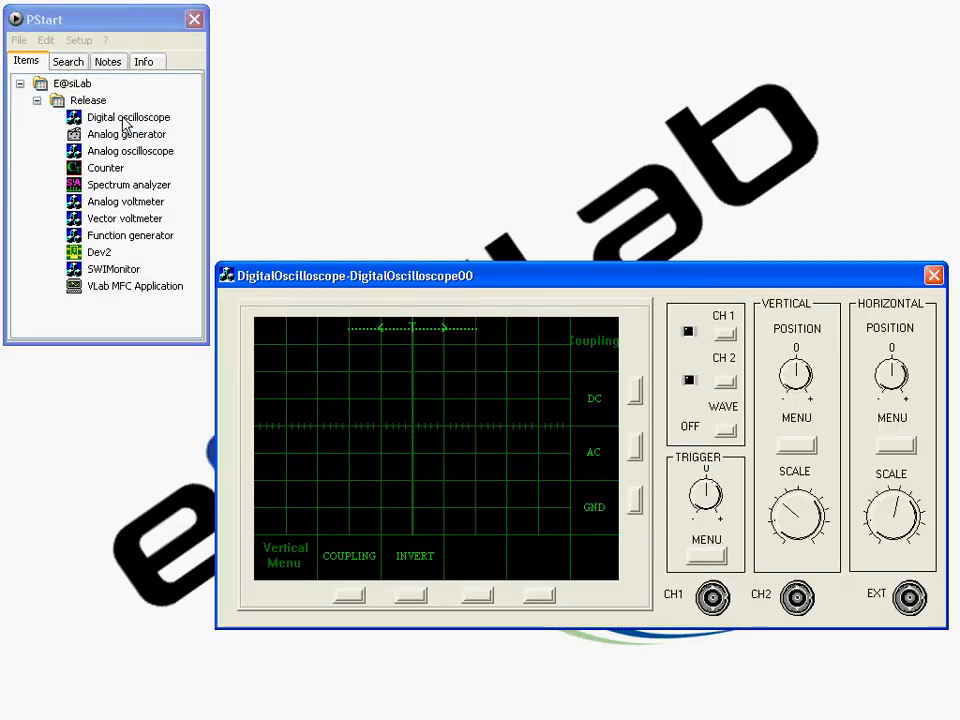
pyautogui.moveTo(120, 140)
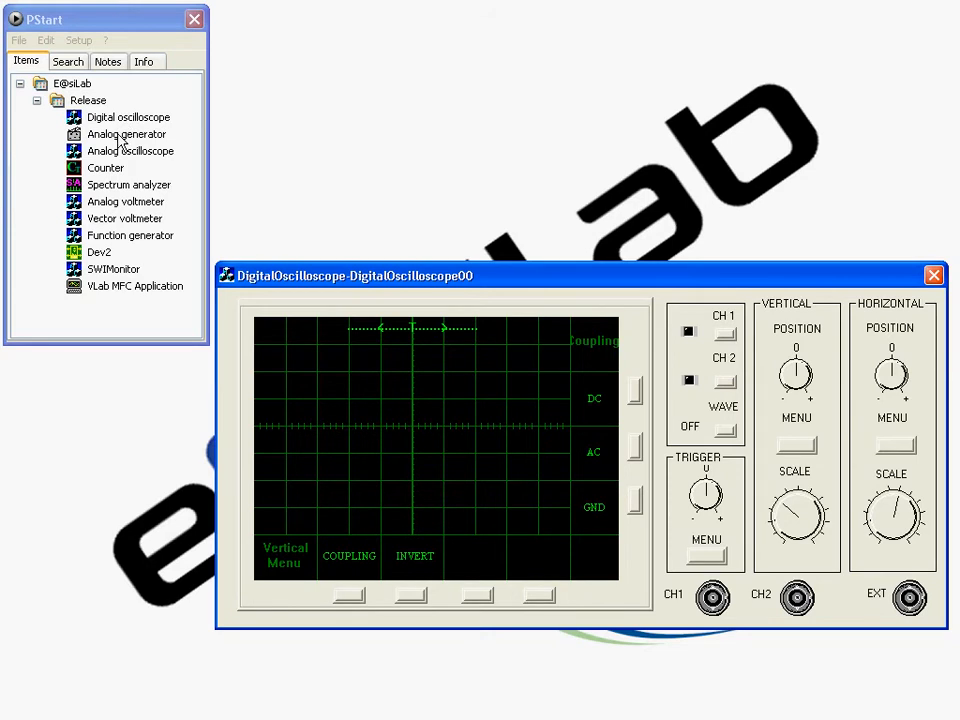
# Step: Open the analog generator, counter, spectrum analyzer, both voltmeters and function generator from PStart
pyautogui.doubleClick(127, 134)
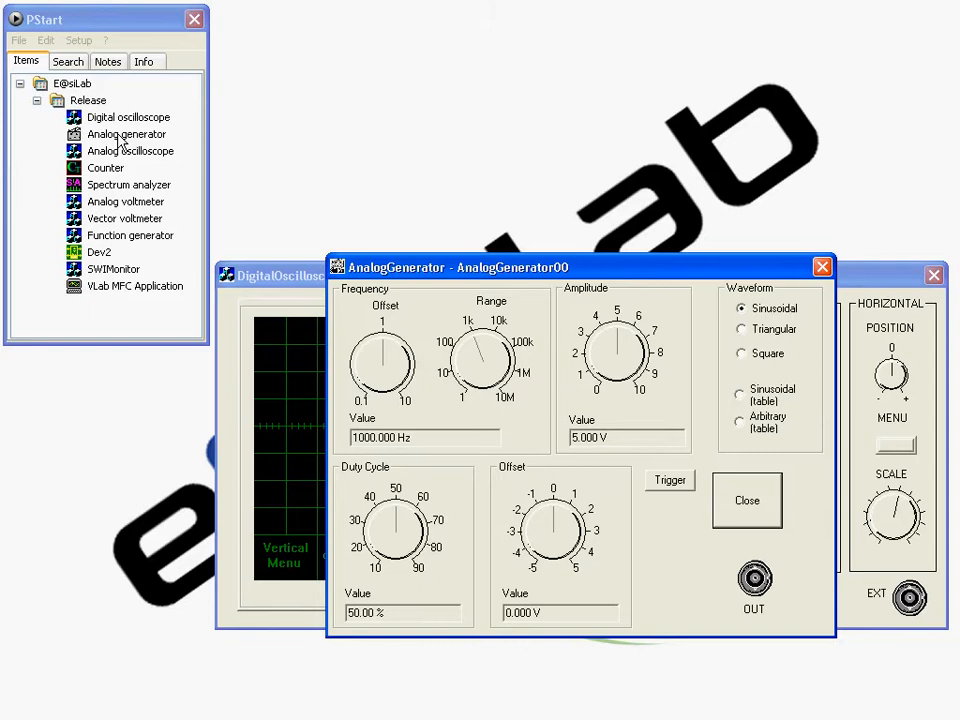
pyautogui.moveTo(465, 240)
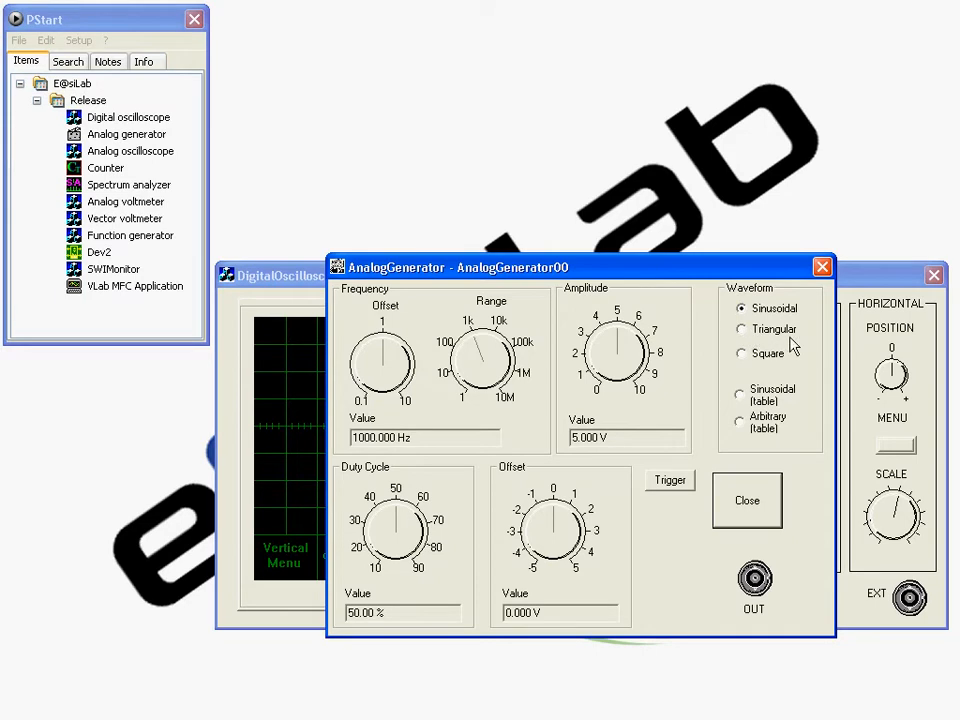
pyautogui.moveTo(763, 372)
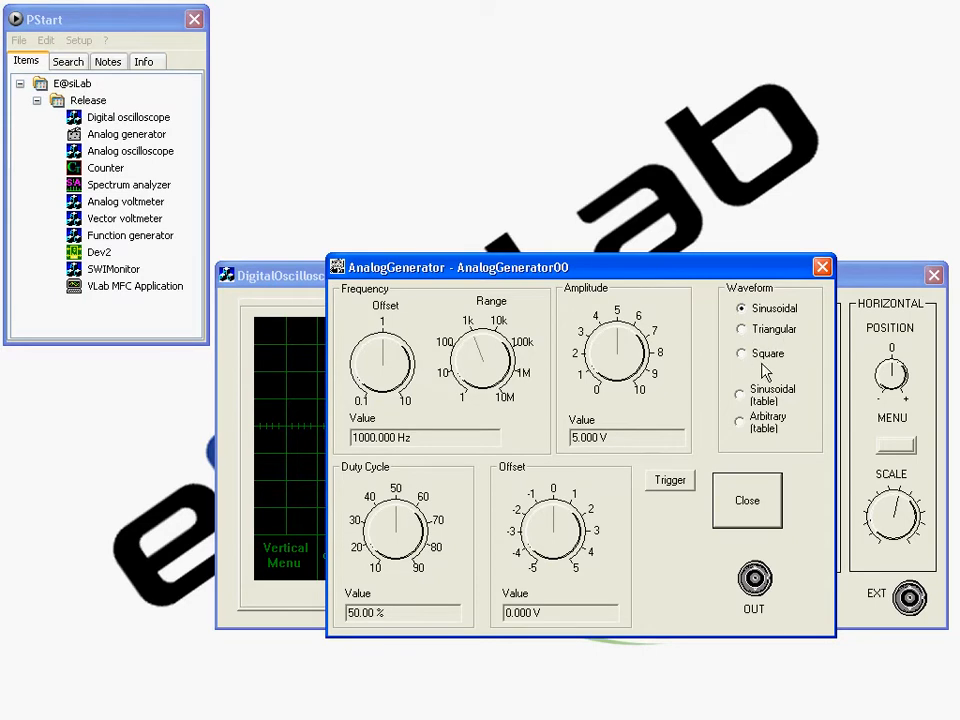
pyautogui.moveTo(143, 165)
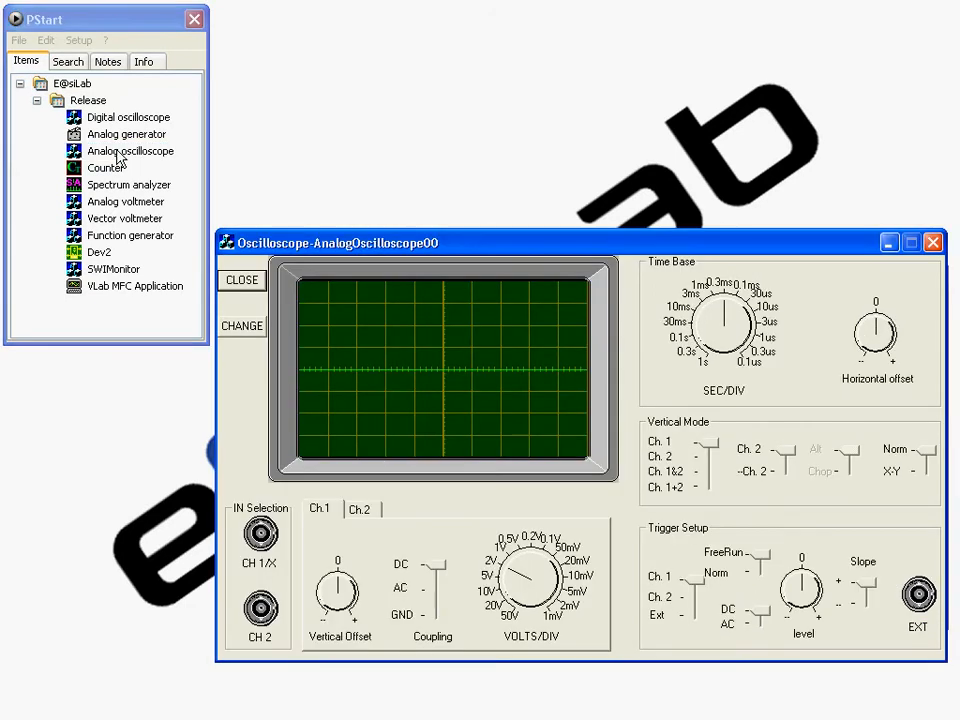
pyautogui.moveTo(114, 170)
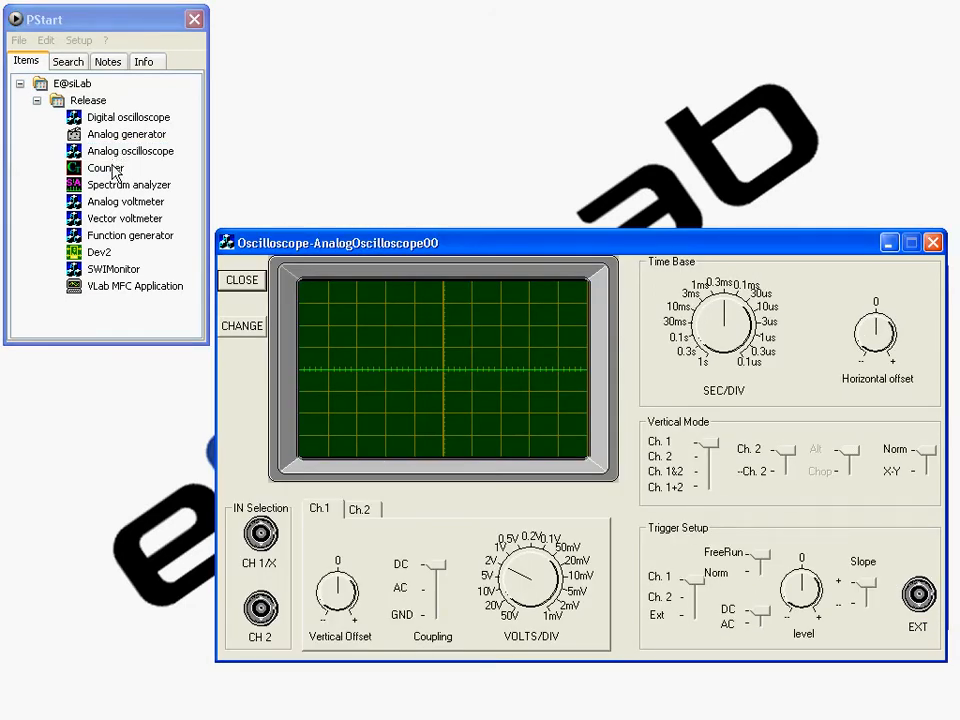
pyautogui.click(105, 167)
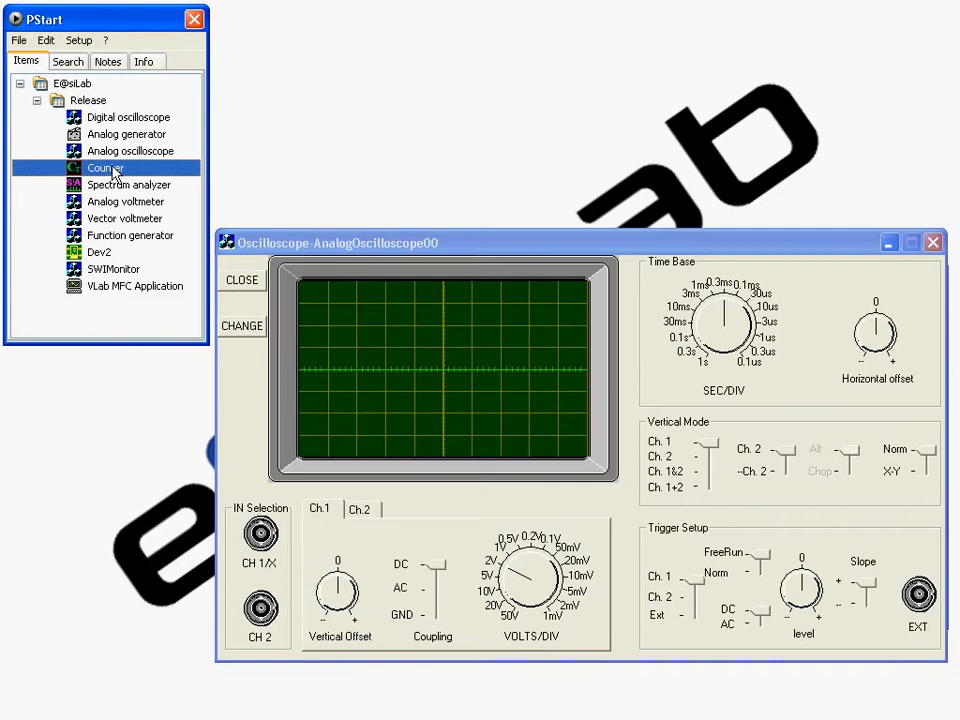
pyautogui.doubleClick(105, 167)
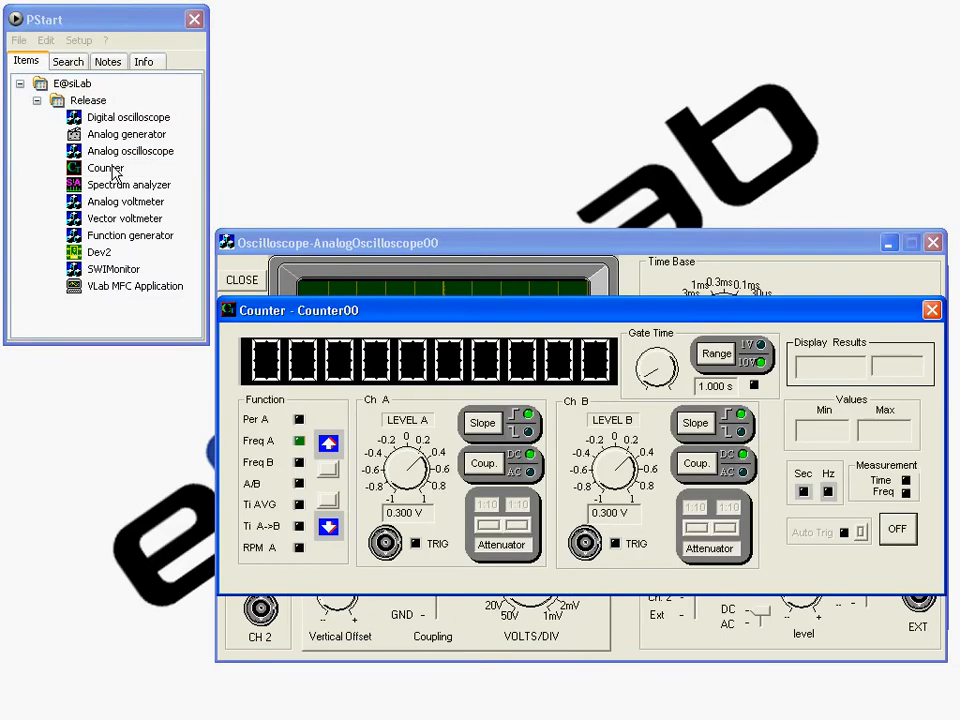
pyautogui.click(127, 184)
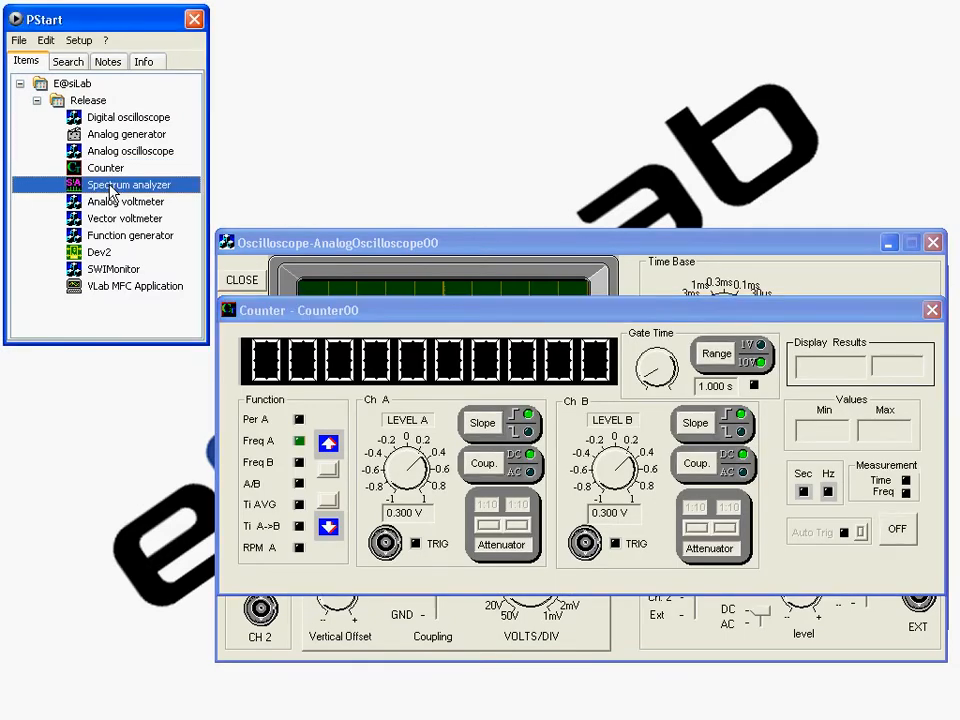
pyautogui.doubleClick(128, 184)
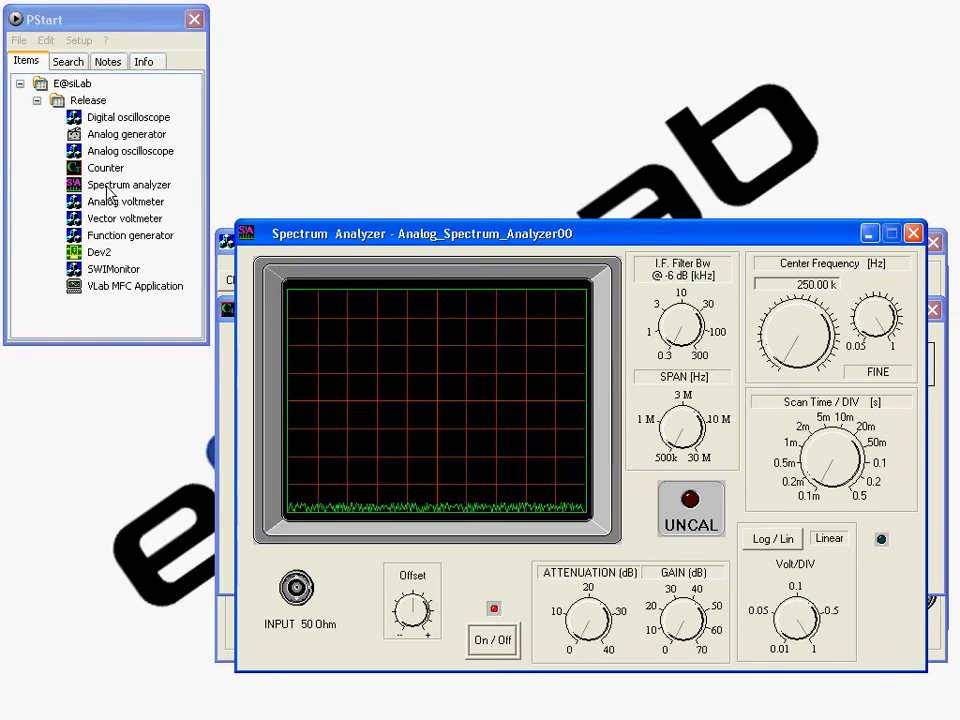
pyautogui.doubleClick(126, 201)
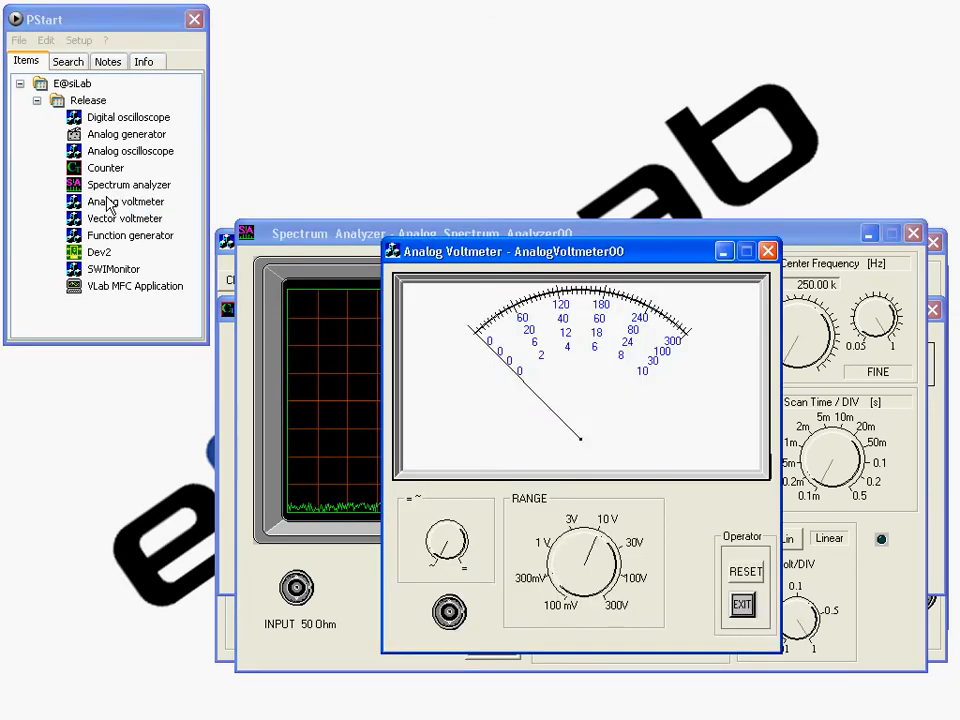
pyautogui.doubleClick(124, 218)
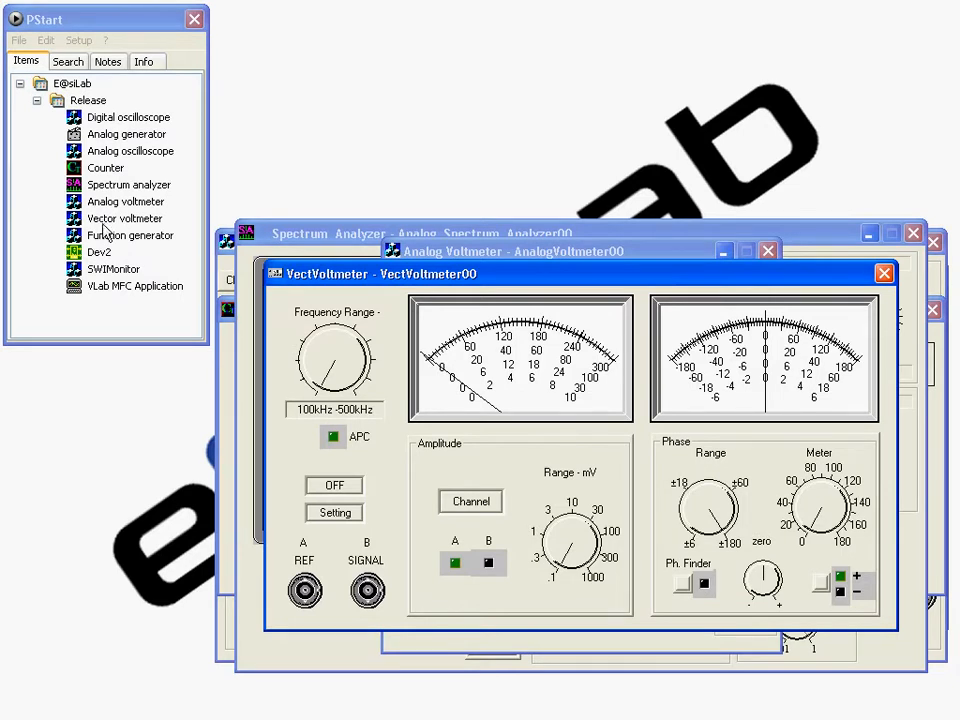
pyautogui.doubleClick(129, 235)
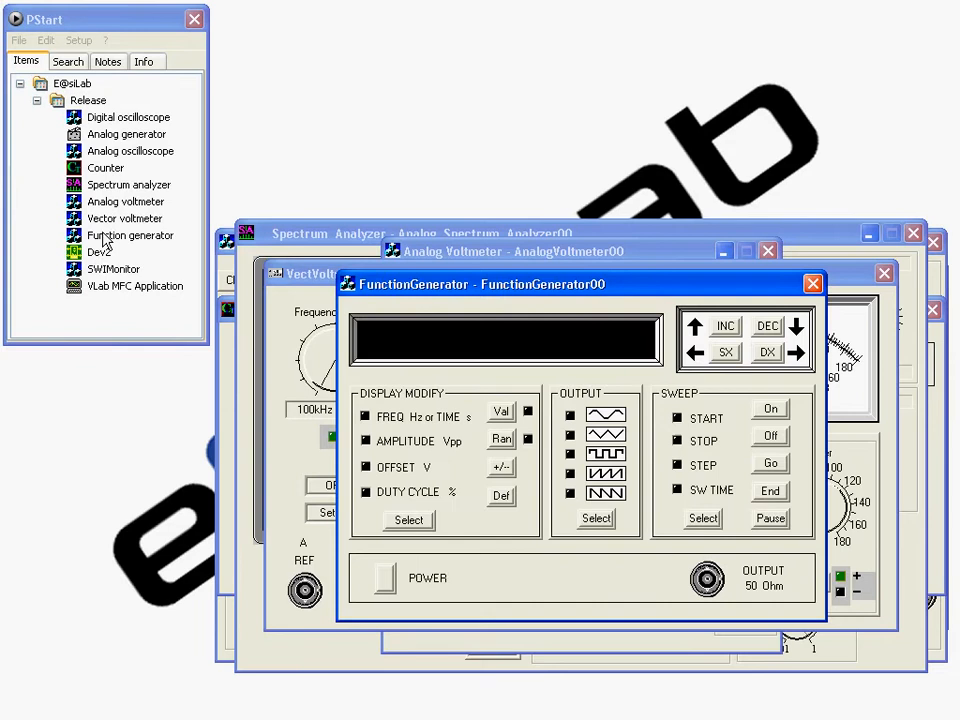
pyautogui.moveTo(135, 239)
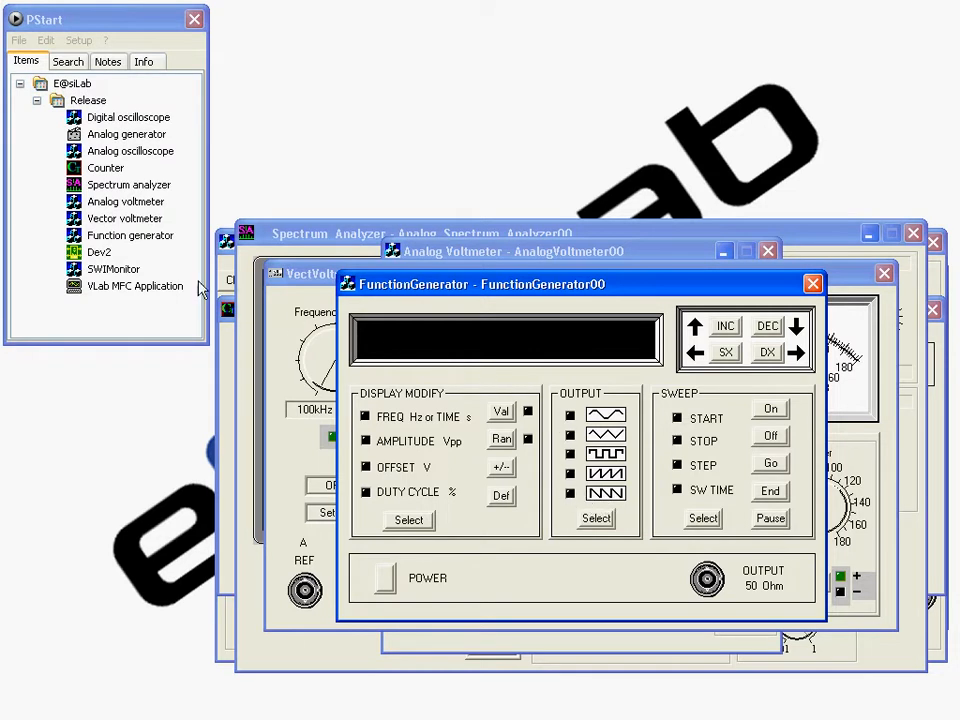
# Step: Select Dev2 in the PStart list and open its DUT00 panel
pyautogui.click(99, 252)
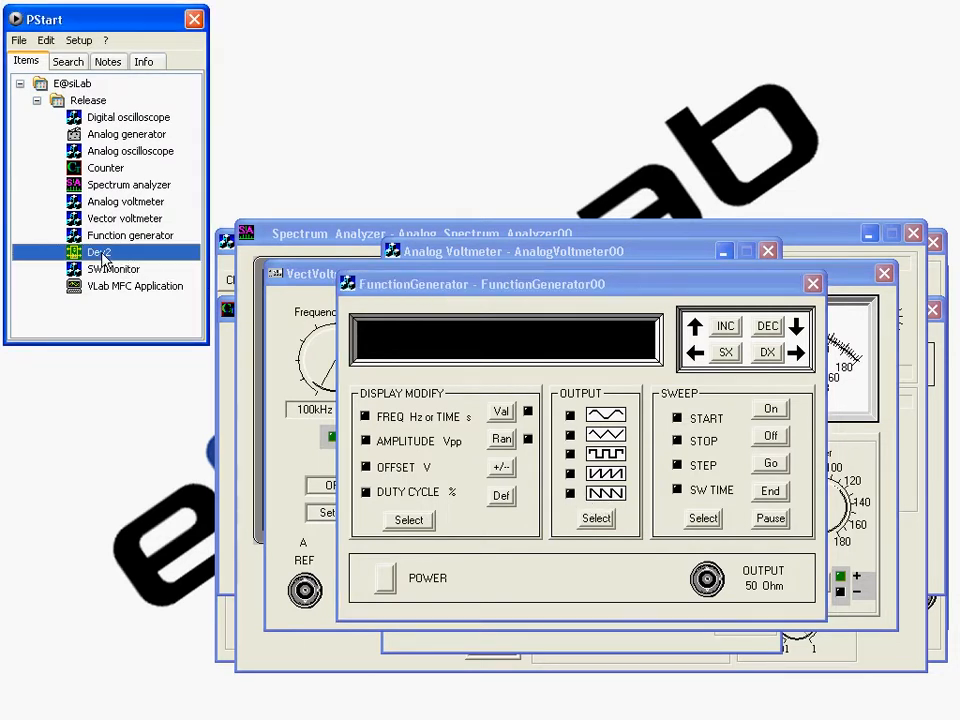
pyautogui.doubleClick(98, 251)
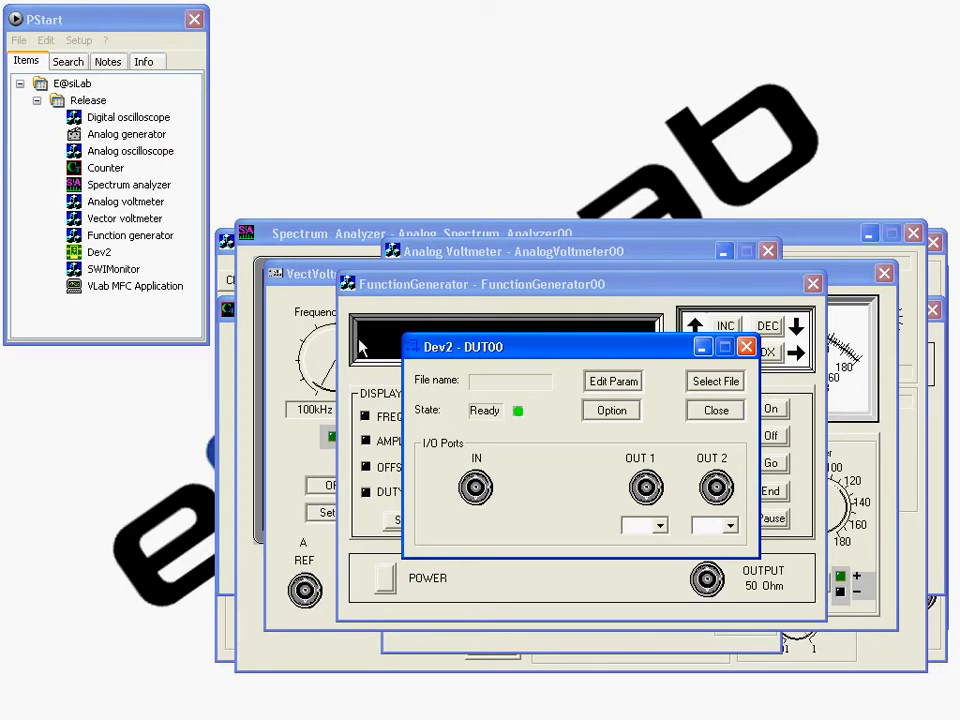
pyautogui.moveTo(675, 390)
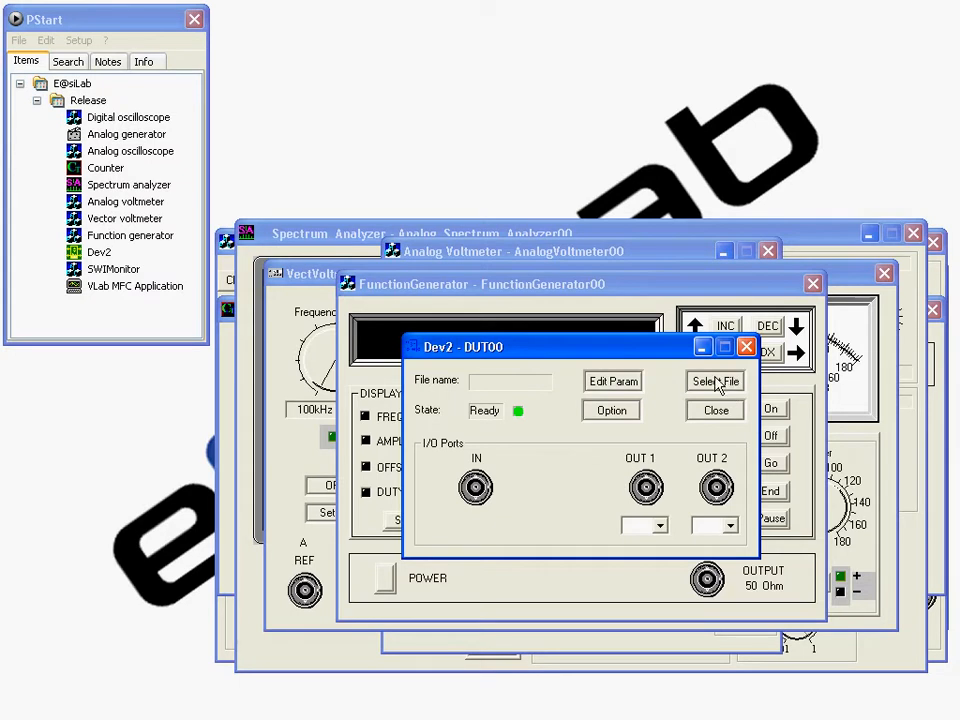
# Step: Load RC_LowpassFilter.inp from the Examples folder into the Dev2 device
pyautogui.click(714, 381)
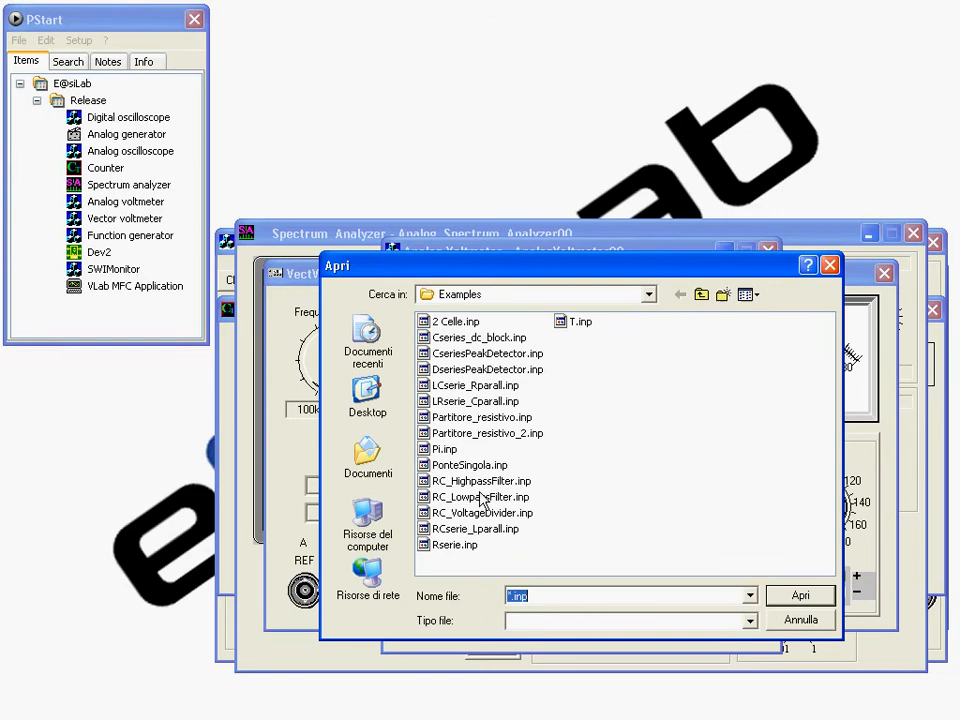
pyautogui.click(480, 497)
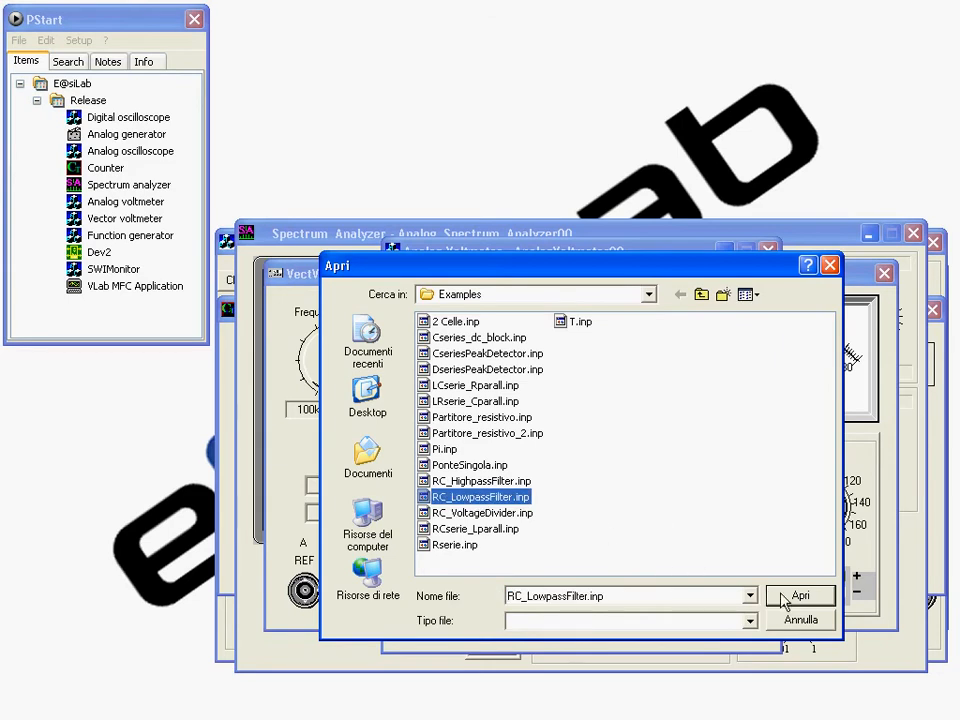
pyautogui.click(799, 595)
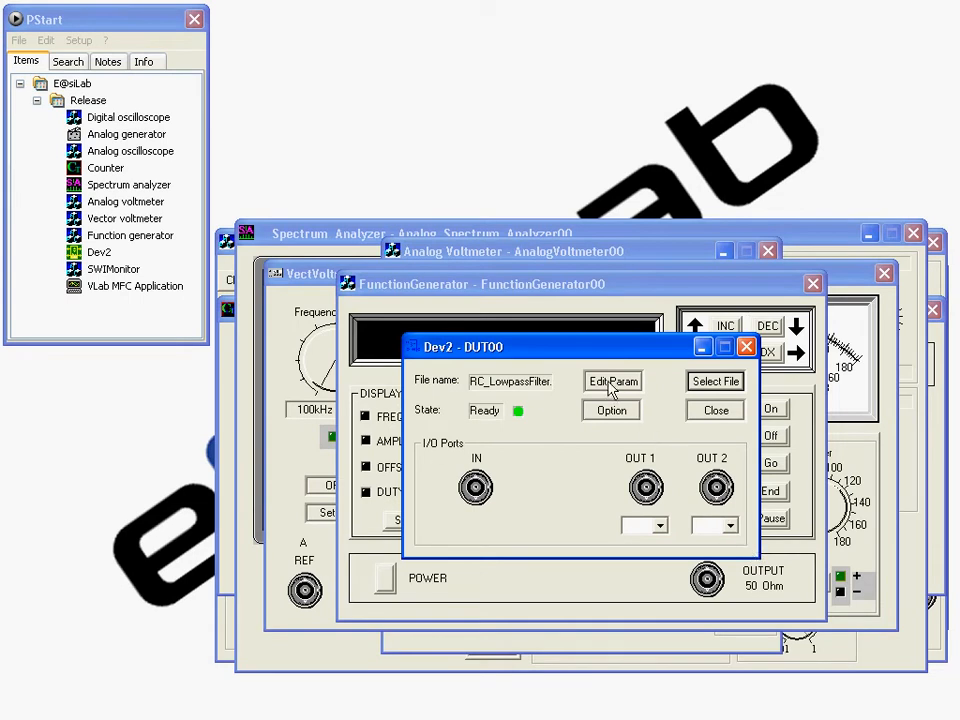
# Step: Change the filter's capacitor C from 10uF to 0.16uF in the circuit parameters
pyautogui.click(613, 381)
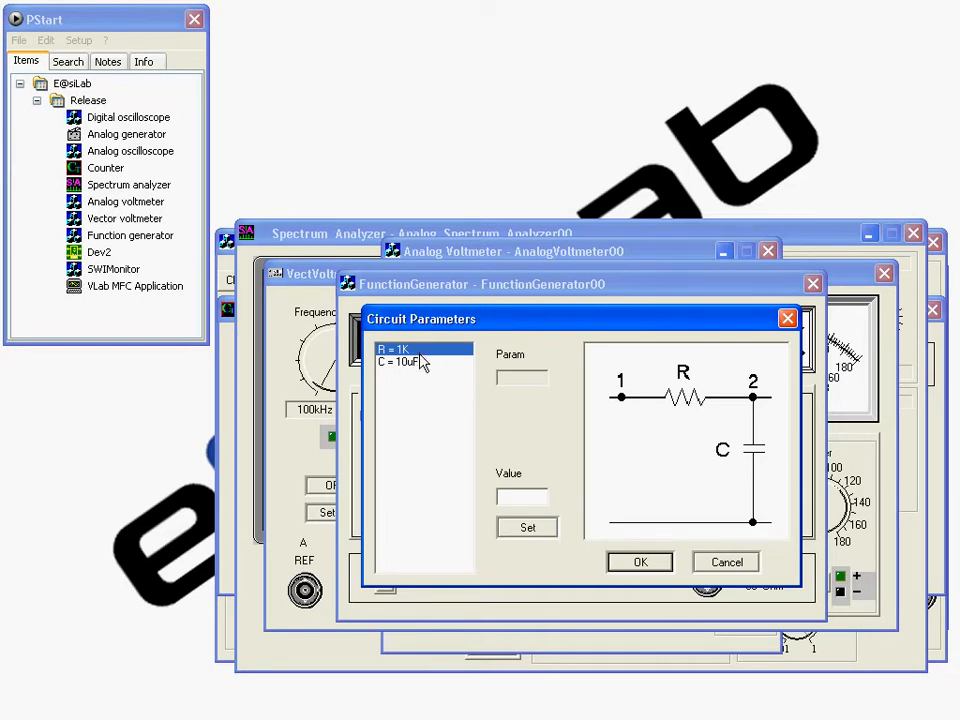
pyautogui.click(404, 361)
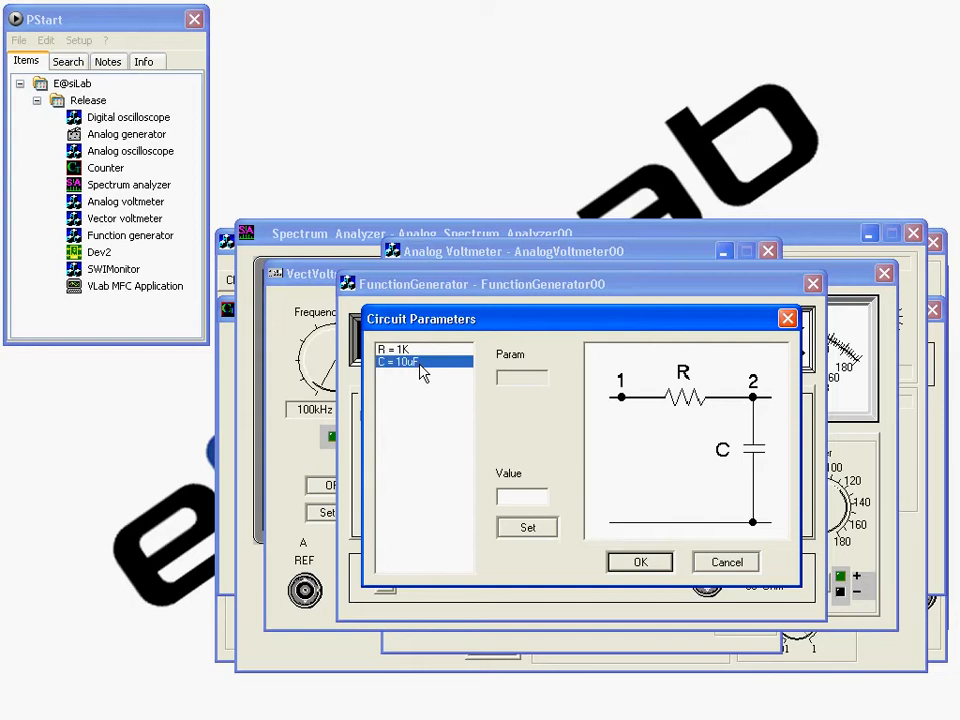
pyautogui.click(400, 361)
pyautogui.write('0.16uF')
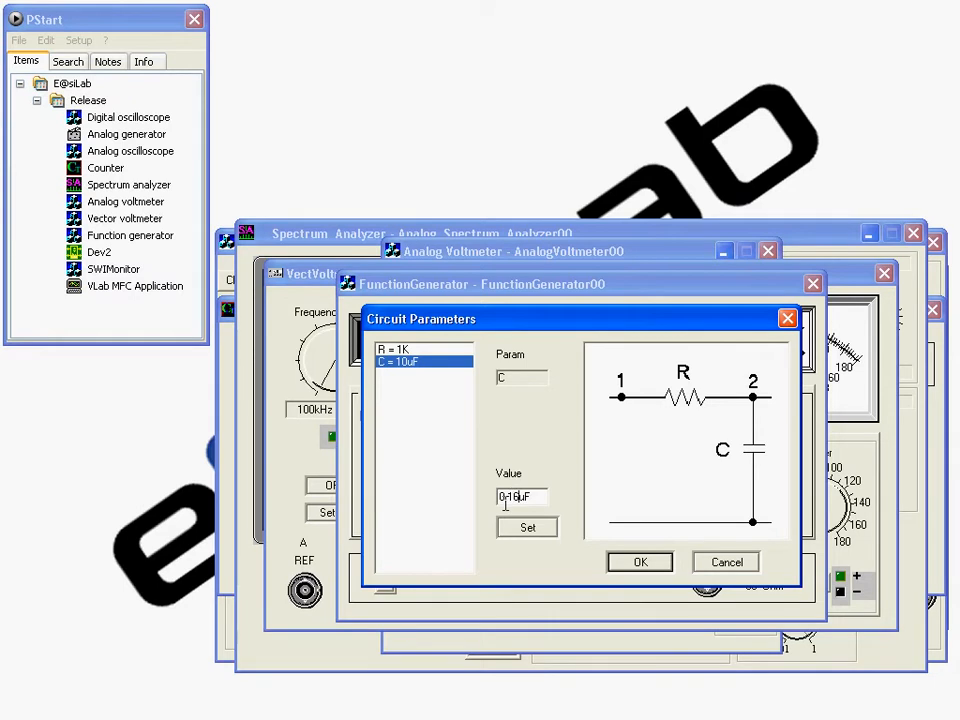
pyautogui.click(527, 527)
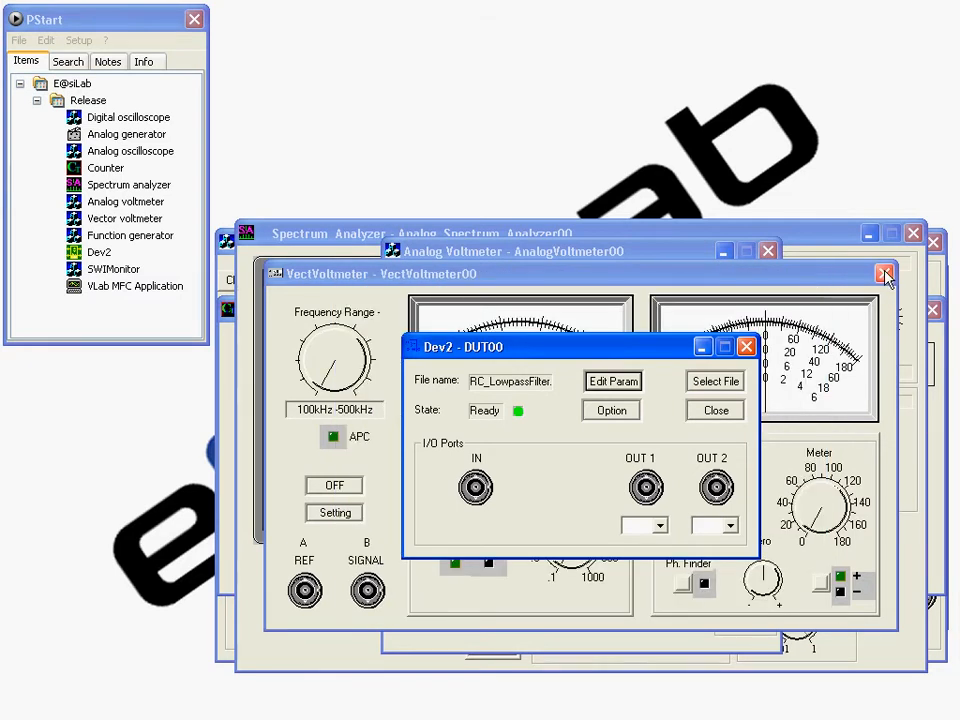
# Step: Close the vector voltmeter, analog voltmeter, counter and analog oscilloscope windows
pyautogui.click(884, 273)
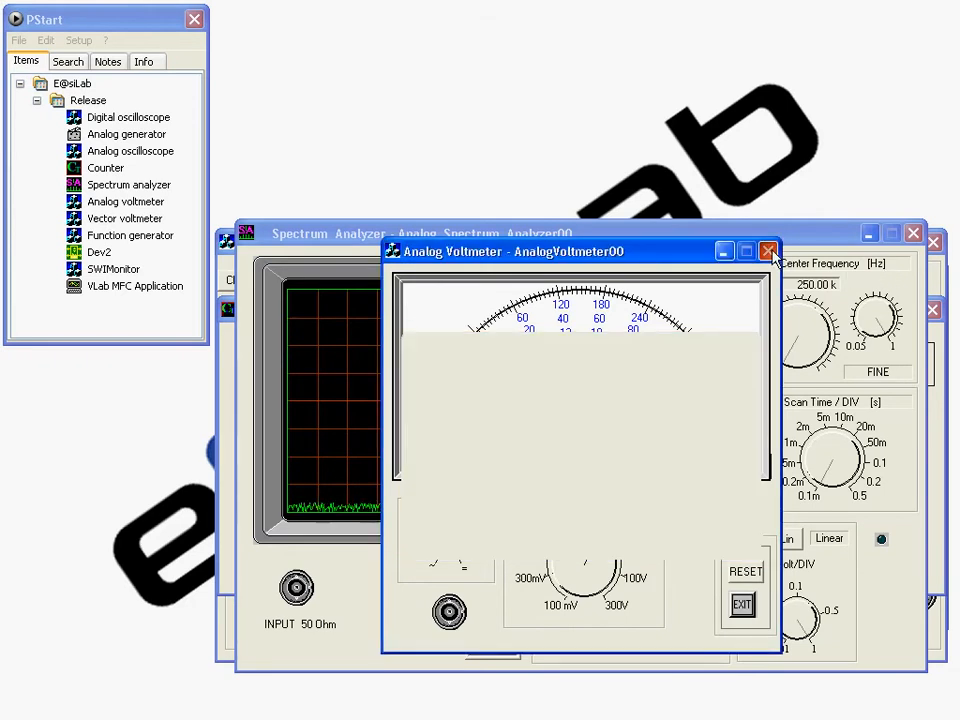
pyautogui.click(767, 251)
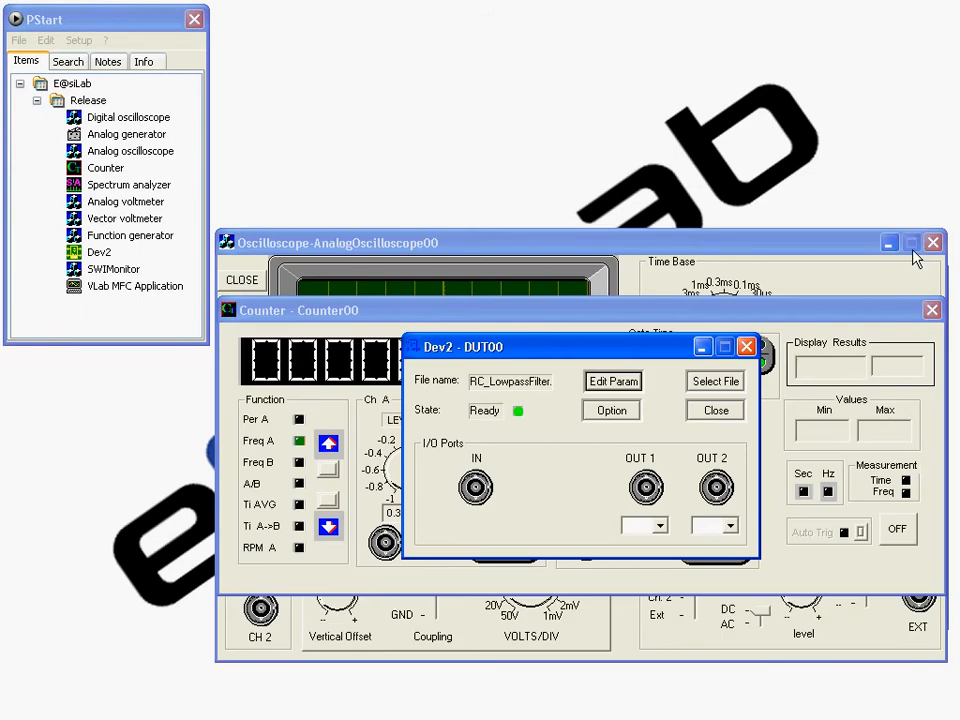
pyautogui.moveTo(932, 309)
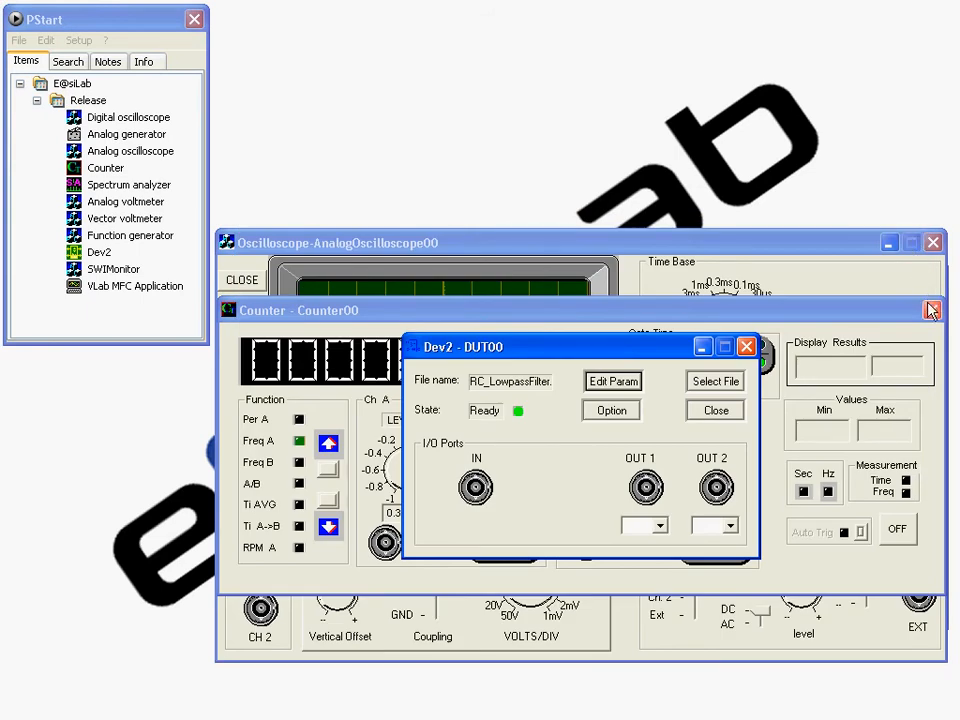
pyautogui.click(932, 310)
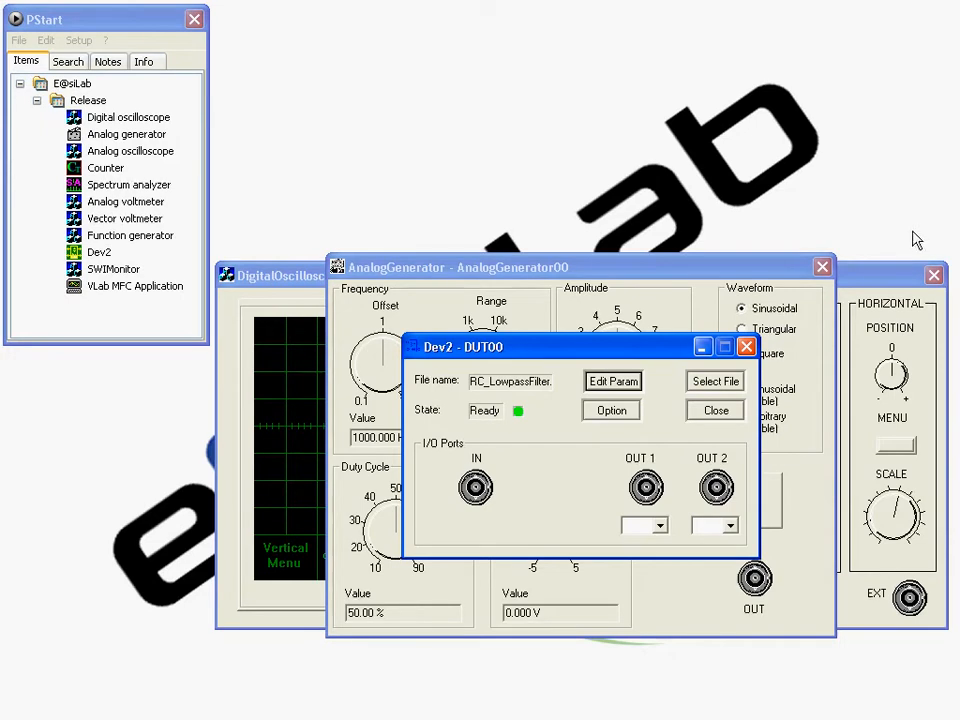
pyautogui.moveTo(660, 308)
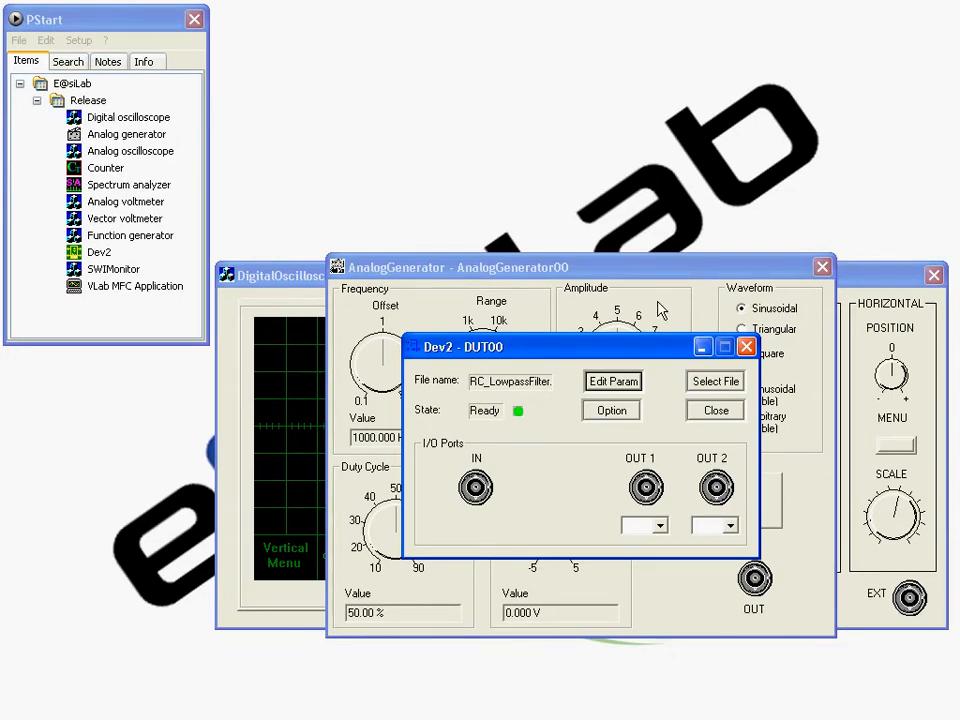
pyautogui.click(714, 410)
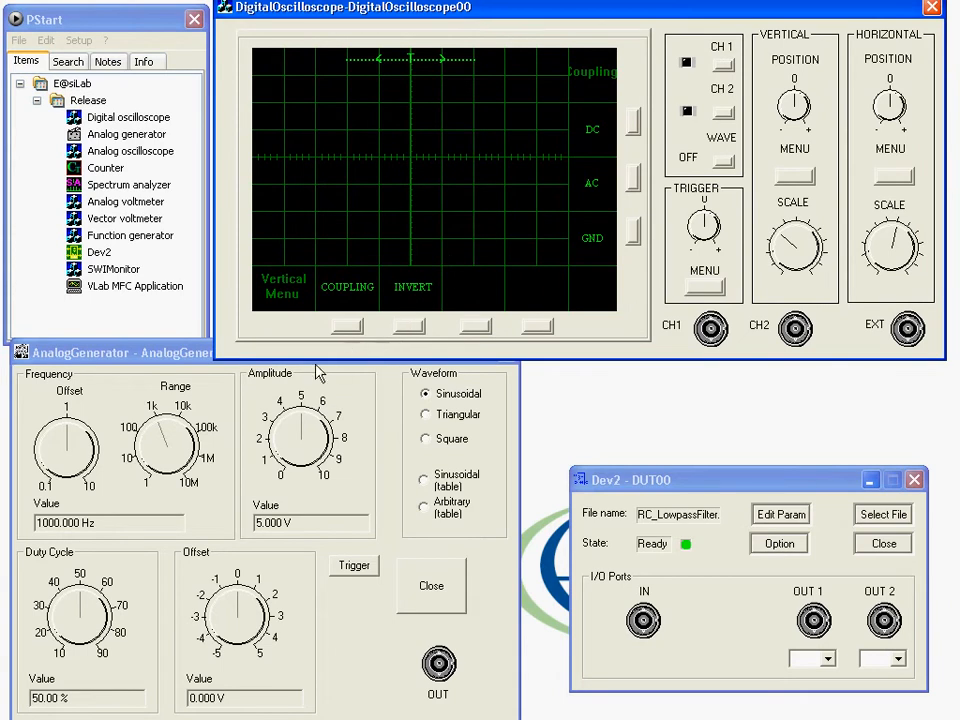
# Step: Set the analog generator to 10 Hz with an amplitude of about 8 V
pyautogui.moveTo(175, 430); pyautogui.dragTo(160, 450)
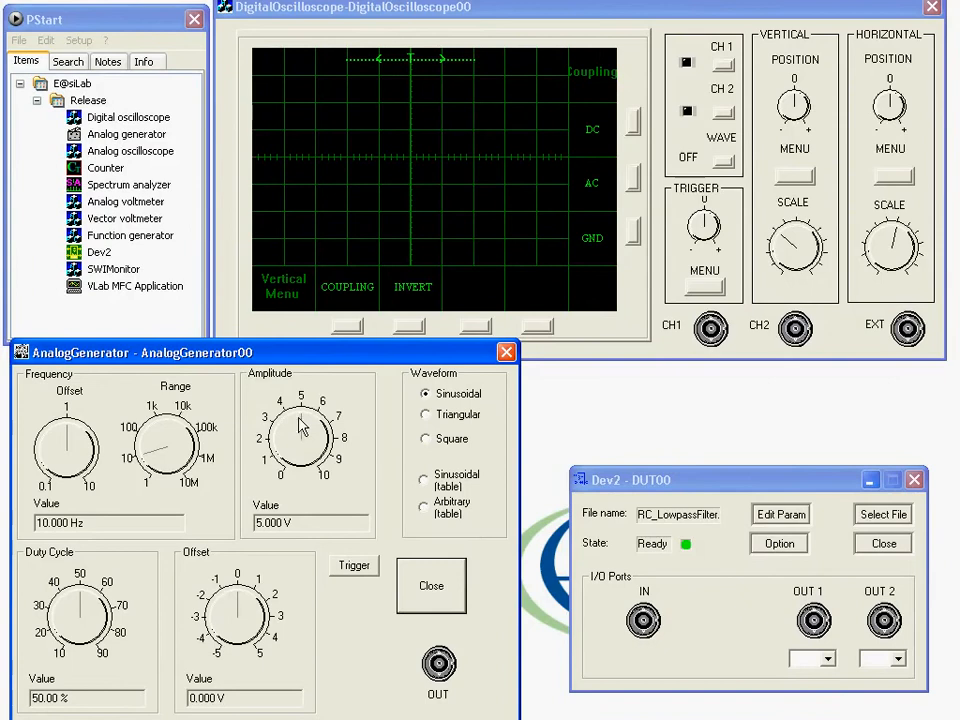
pyautogui.moveTo(305, 425); pyautogui.dragTo(315, 440)
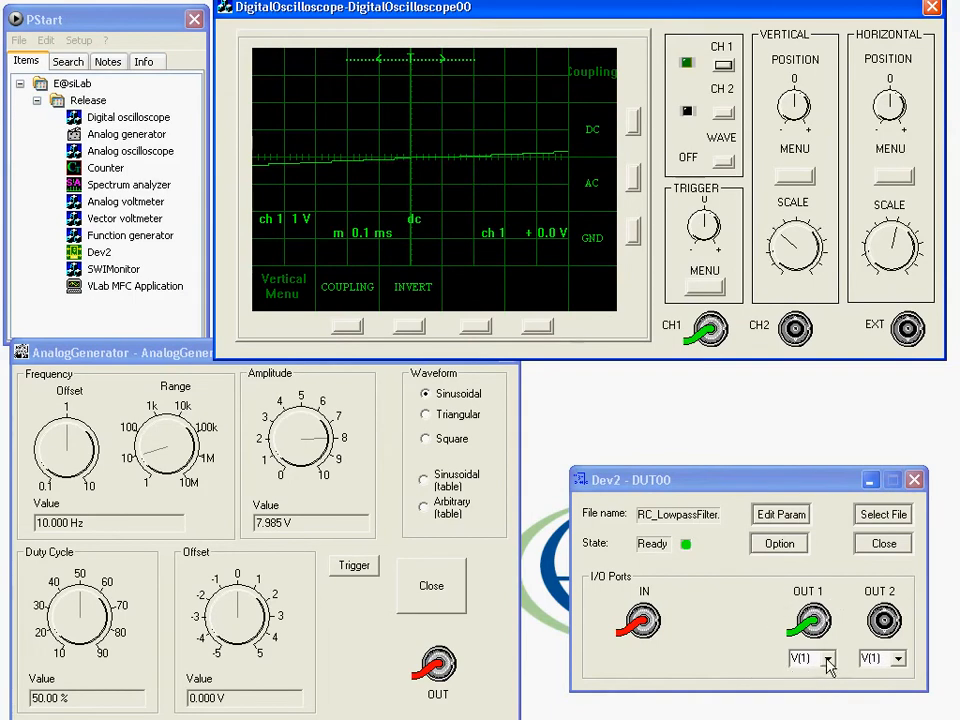
# Step: Set the filter's OUT 1 to carry V(1)
pyautogui.click(835, 658)
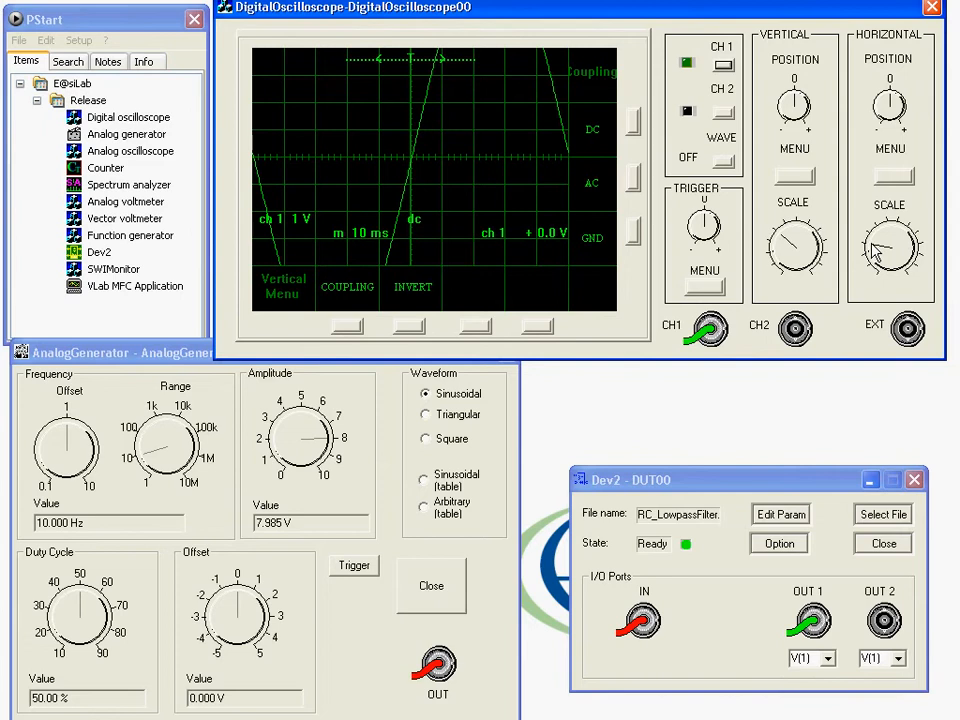
pyautogui.moveTo(785, 245)
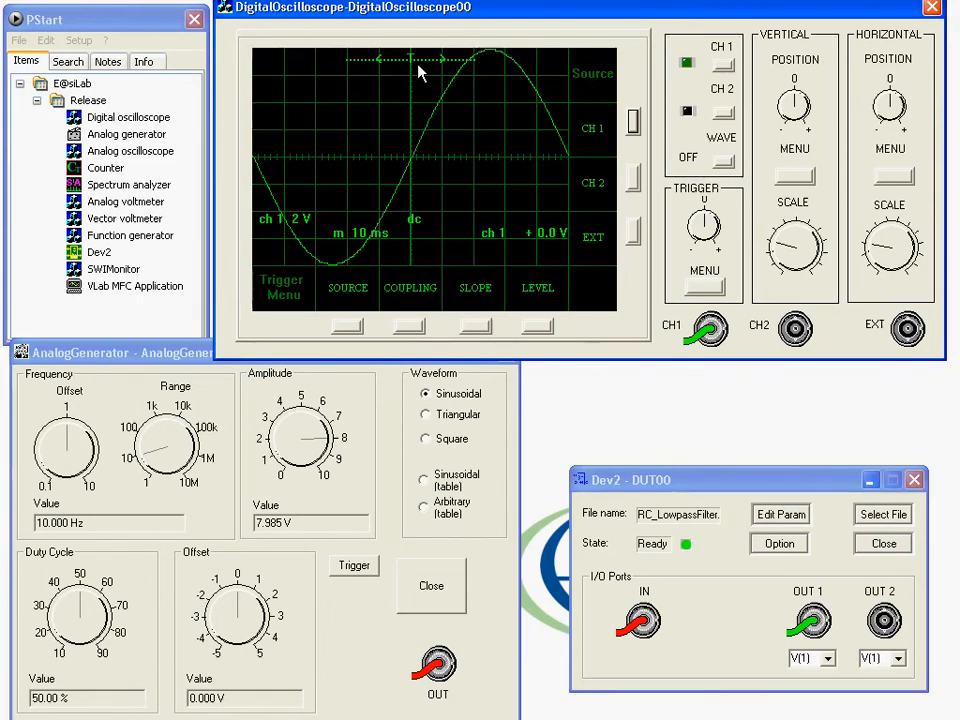
pyautogui.moveTo(435, 180)
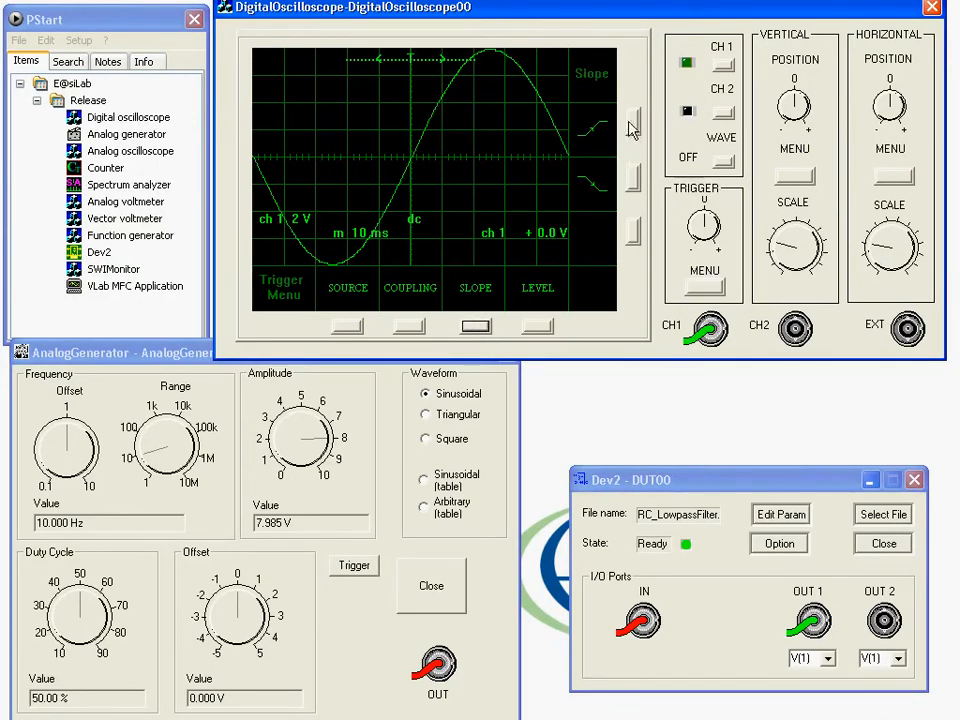
pyautogui.moveTo(615, 145)
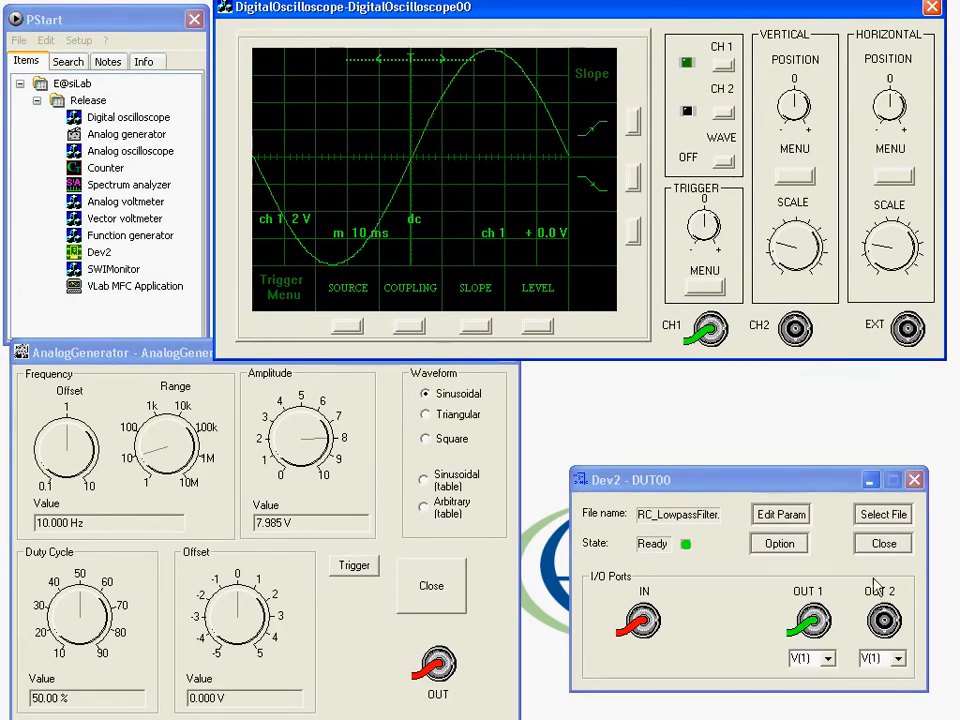
# Step: Wire filter OUT 2 to oscilloscope channel 2 and set it to carry V(2)
pyautogui.click(878, 622)
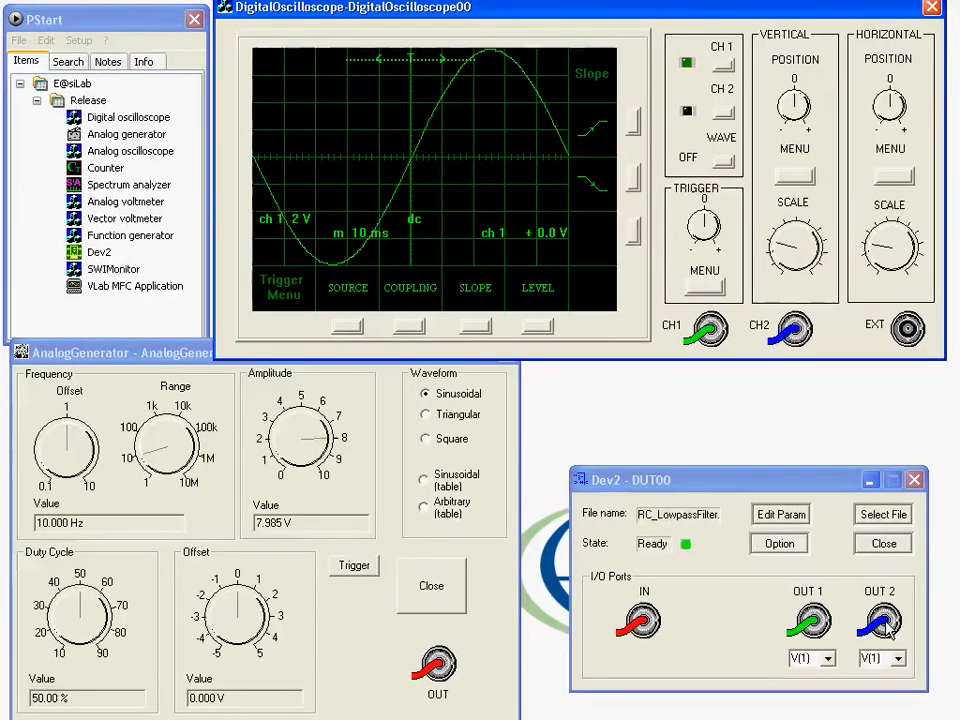
pyautogui.click(899, 658)
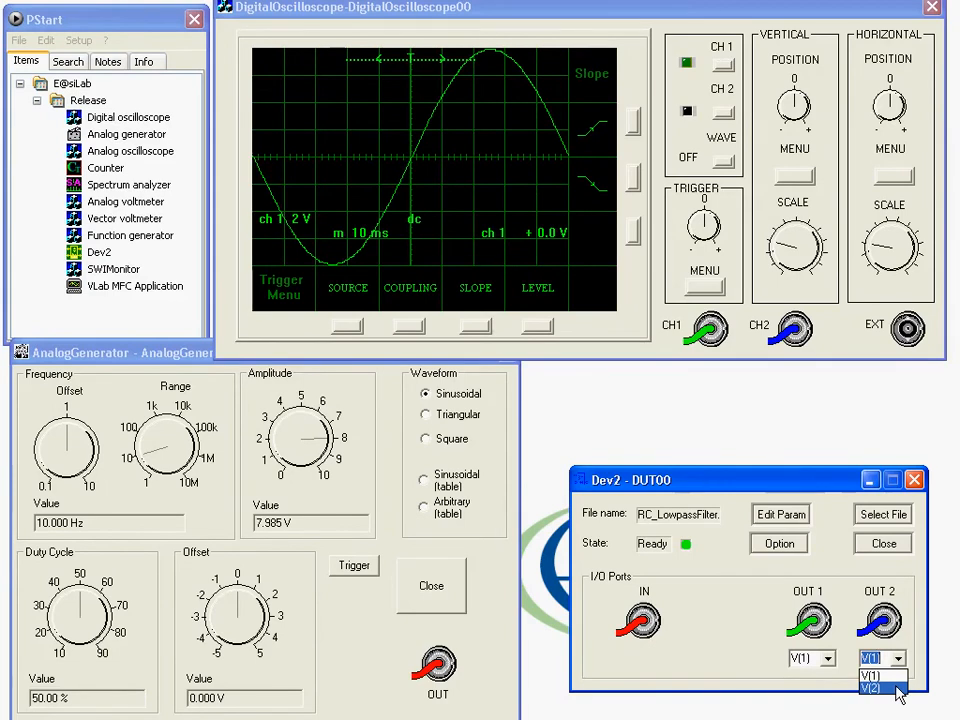
pyautogui.click(872, 688)
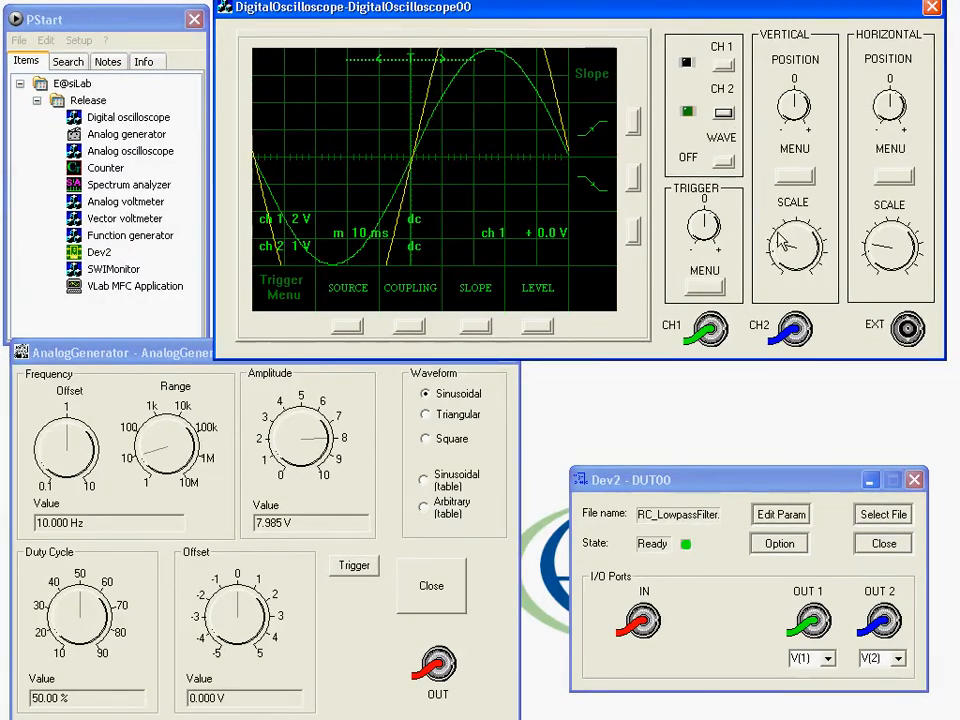
pyautogui.moveTo(785, 250)
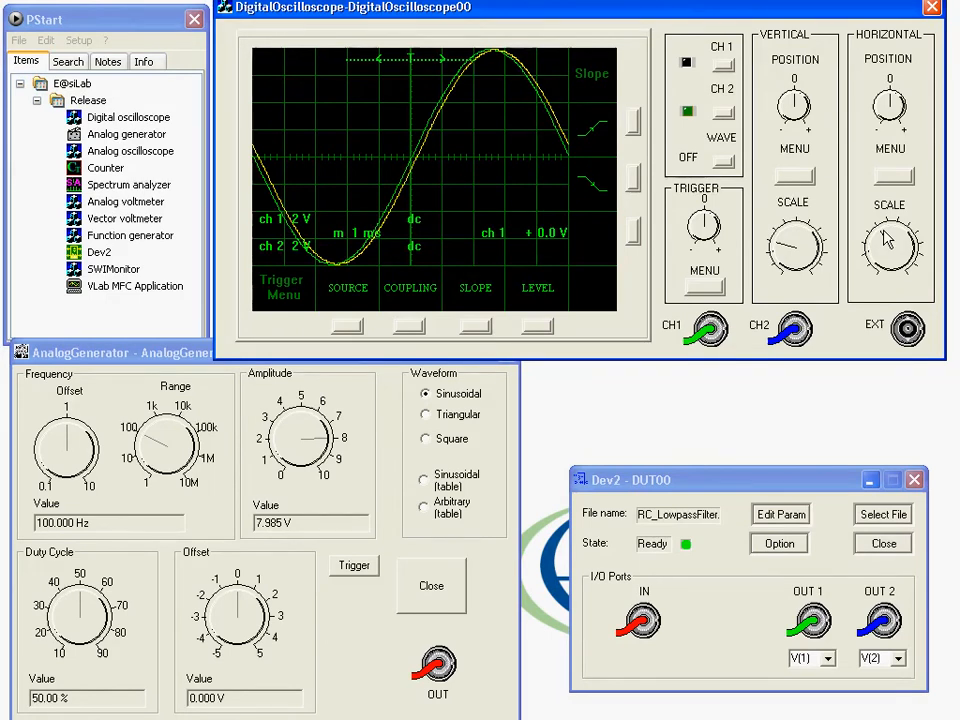
pyautogui.moveTo(418, 148)
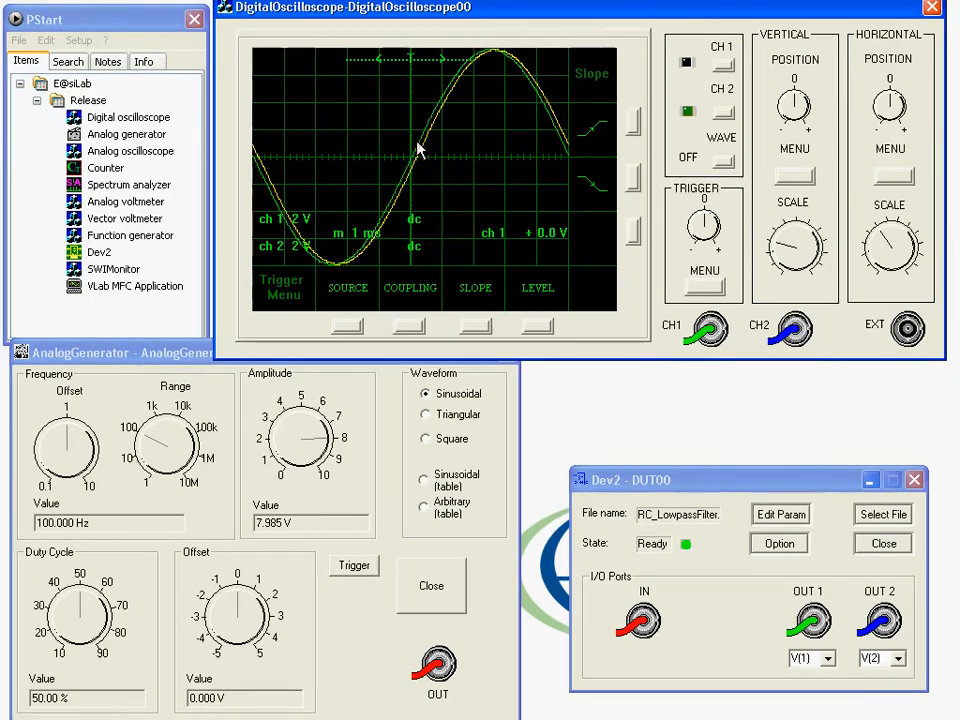
pyautogui.moveTo(390, 158)
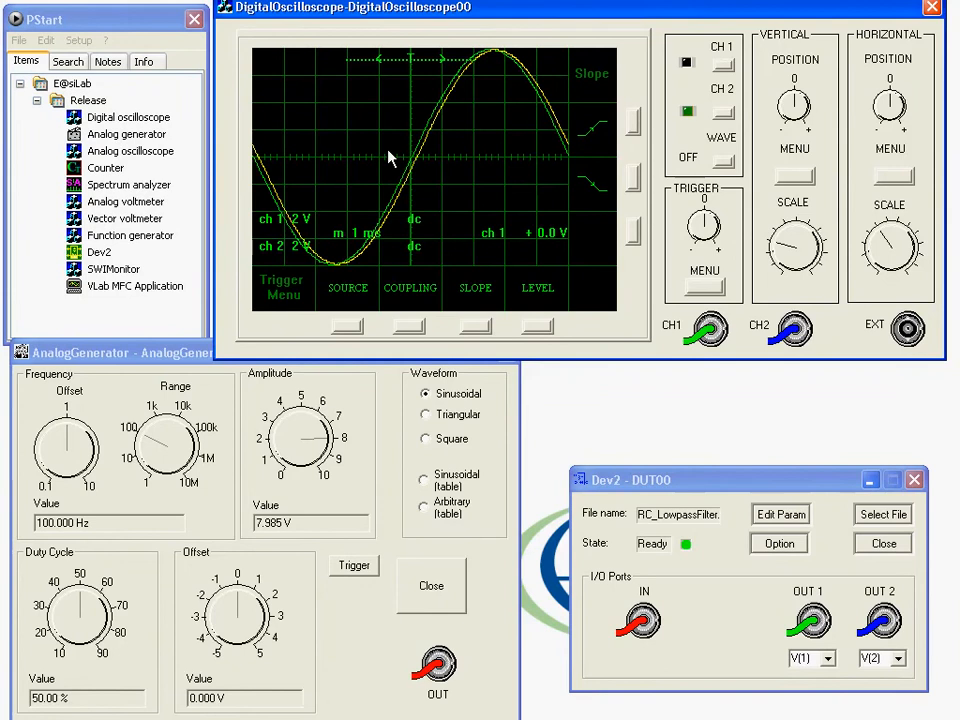
pyautogui.moveTo(308, 243)
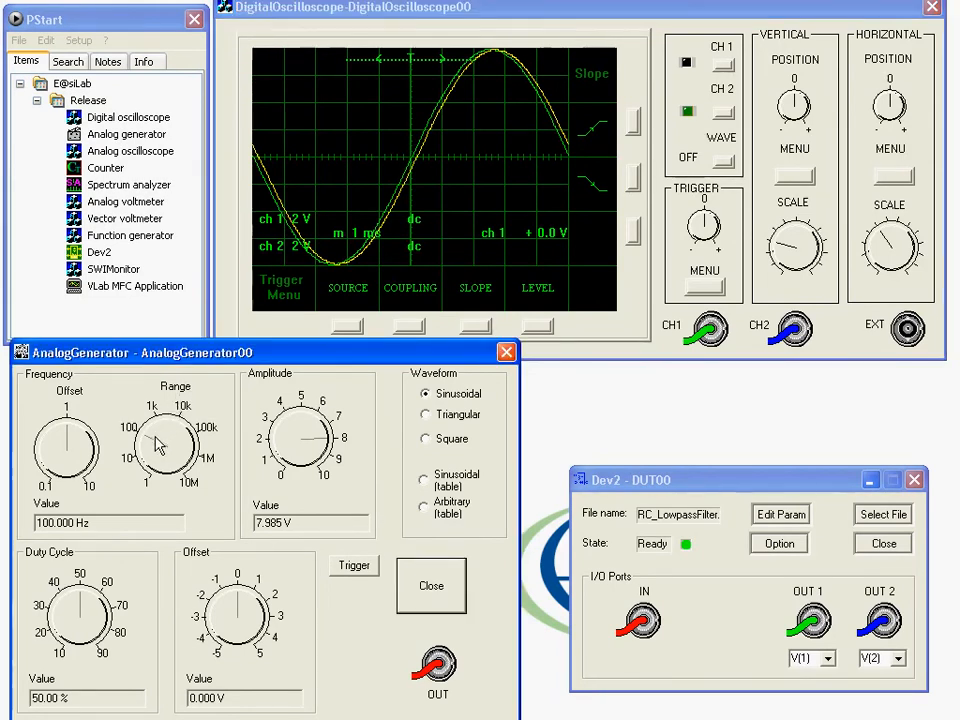
# Step: Turn the generator frequency range up to 1000 Hz
pyautogui.moveTo(160, 430); pyautogui.dragTo(175, 415)
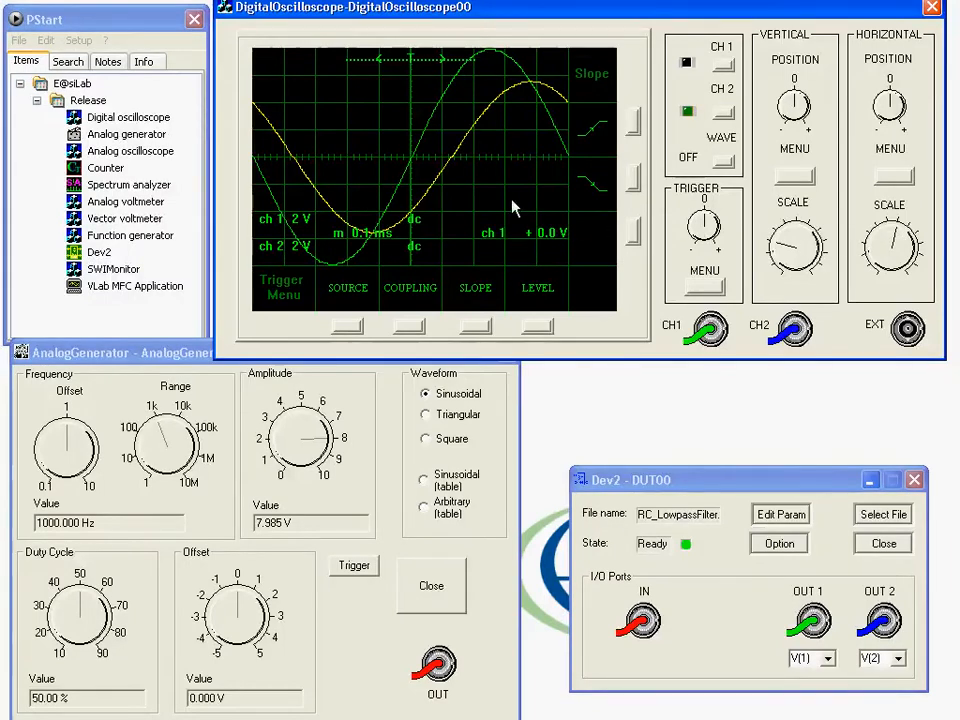
pyautogui.moveTo(474, 173)
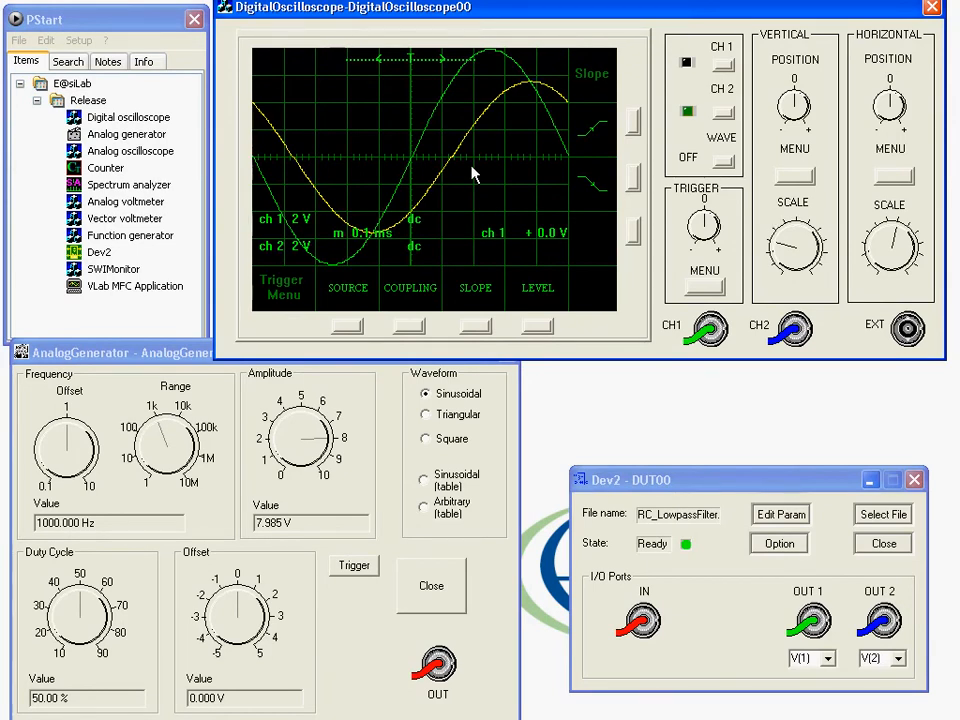
pyautogui.moveTo(413, 313)
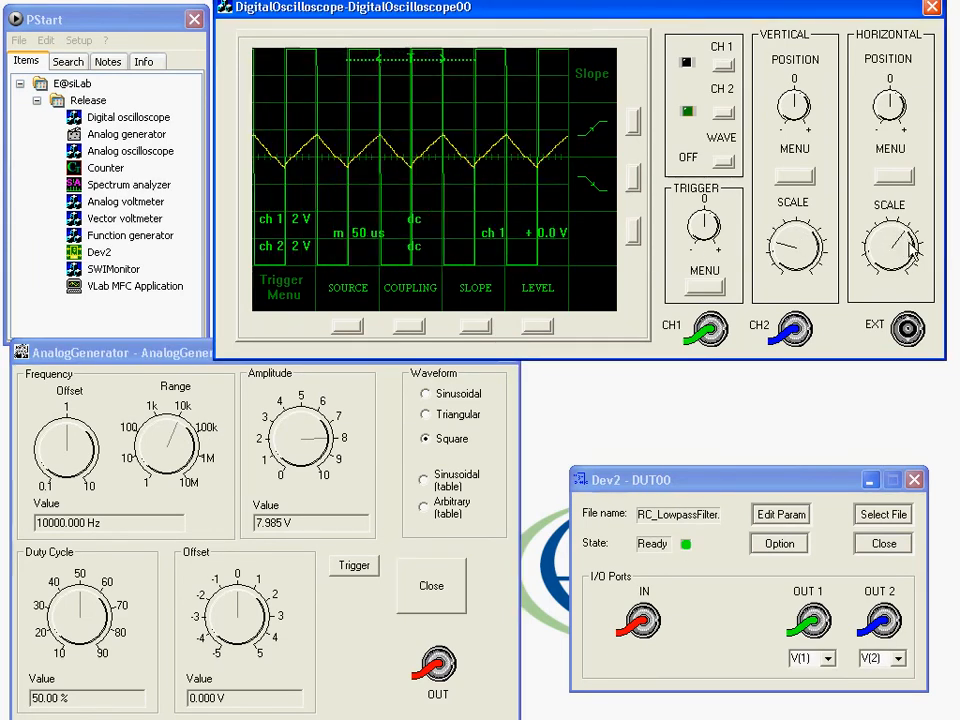
# Step: Try a 10 µs time base, return to 50 µs, then switch the generator to sine
pyautogui.click(888, 245)
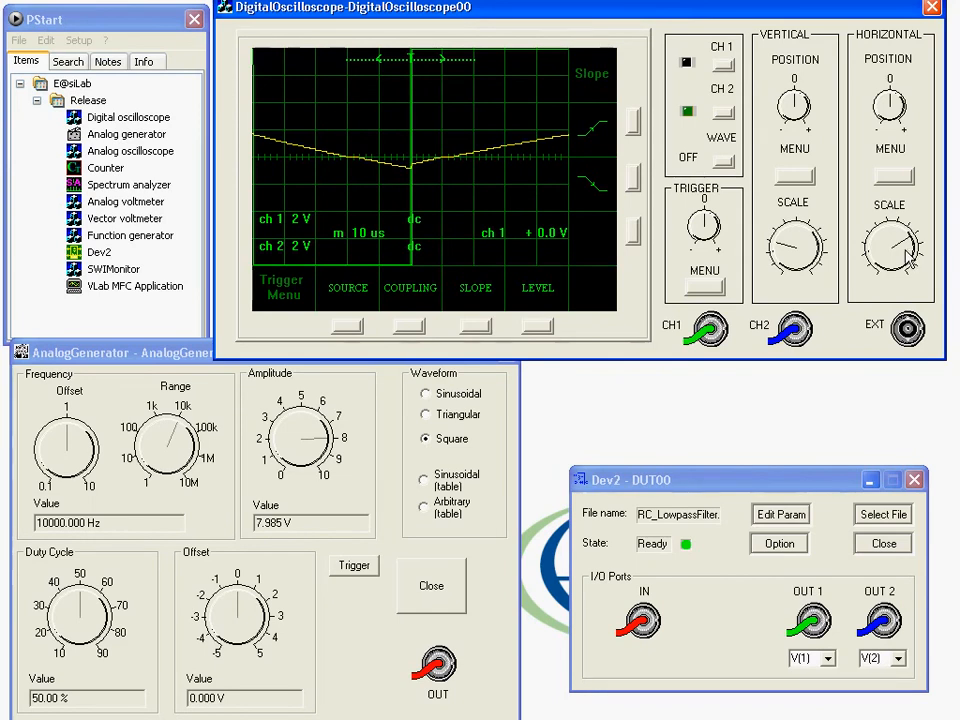
pyautogui.click(890, 245)
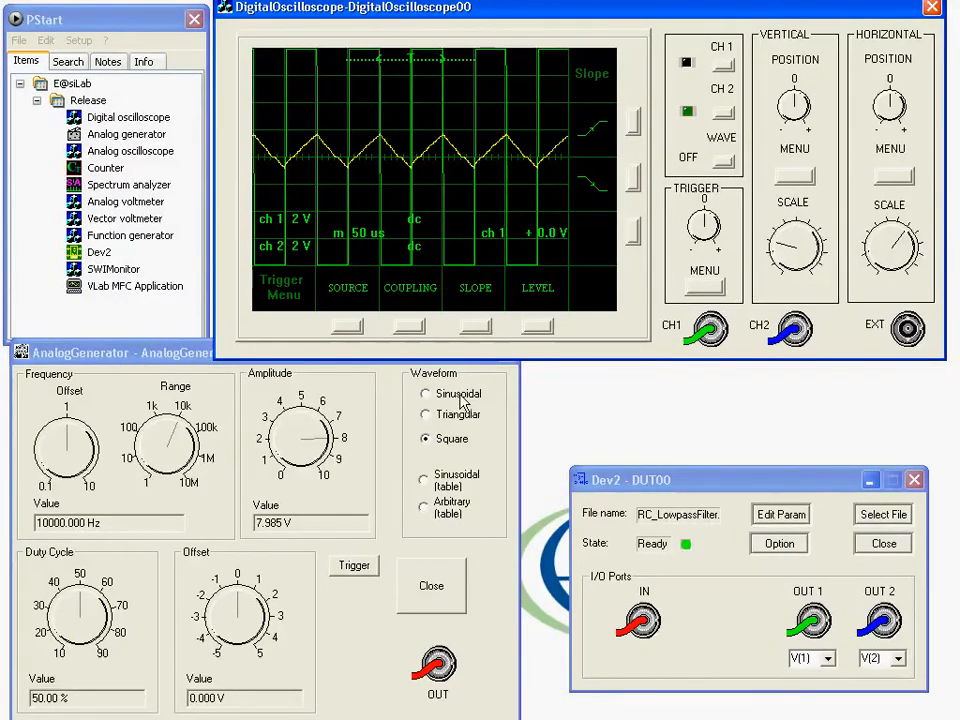
pyautogui.click(426, 393)
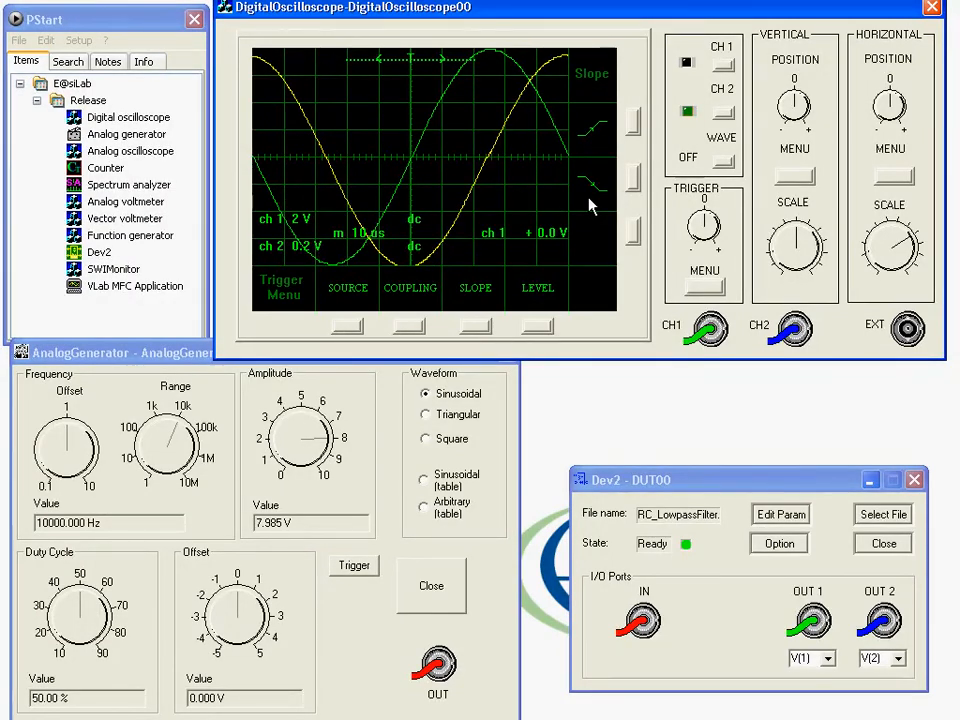
pyautogui.moveTo(710, 330)
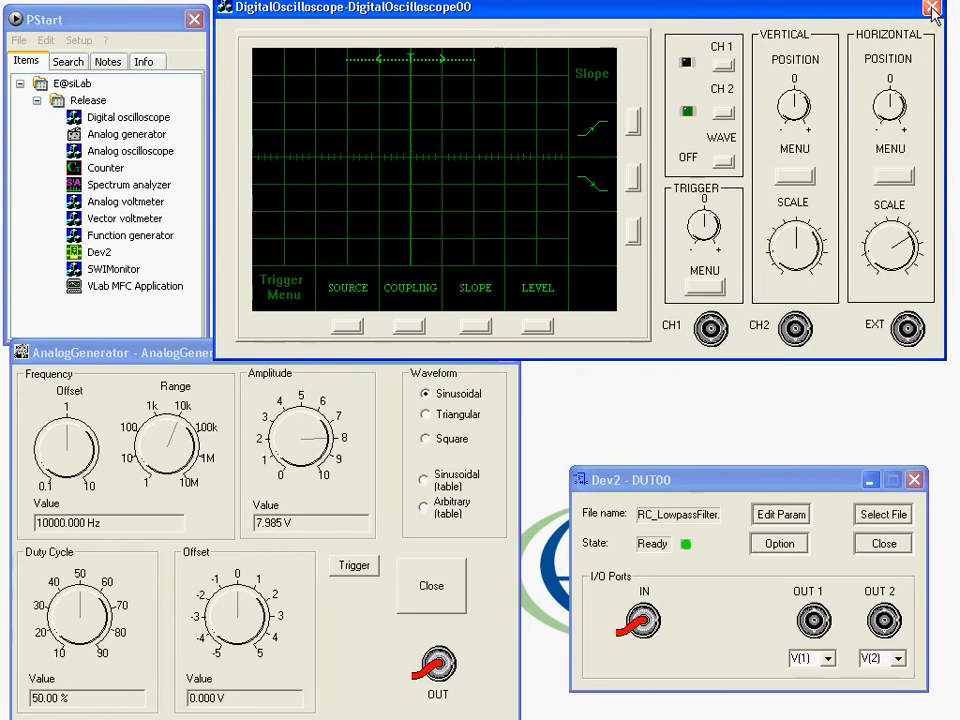
# Step: Close the oscilloscope, open the Counter, and set it to measure channel A period (100 µs)
pyautogui.click(931, 8)
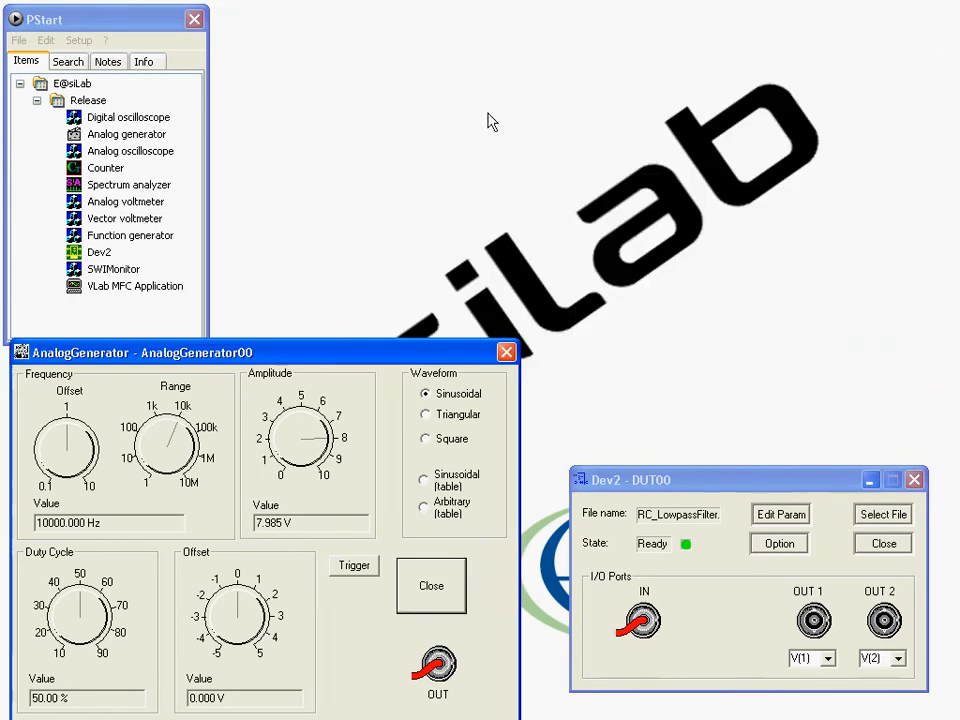
pyautogui.click(106, 167)
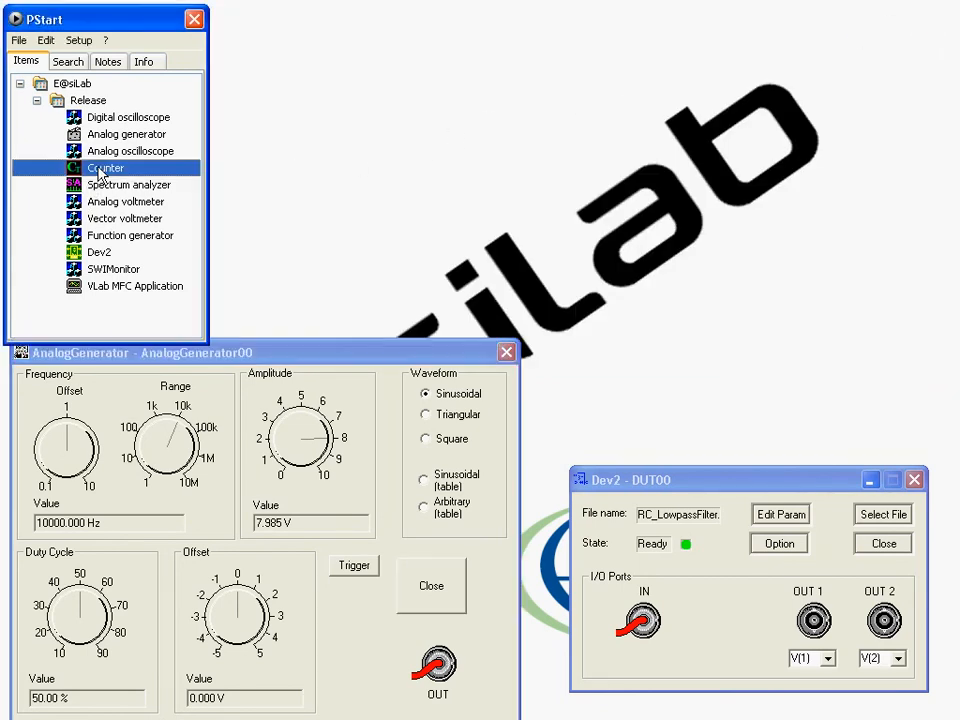
pyautogui.doubleClick(105, 167)
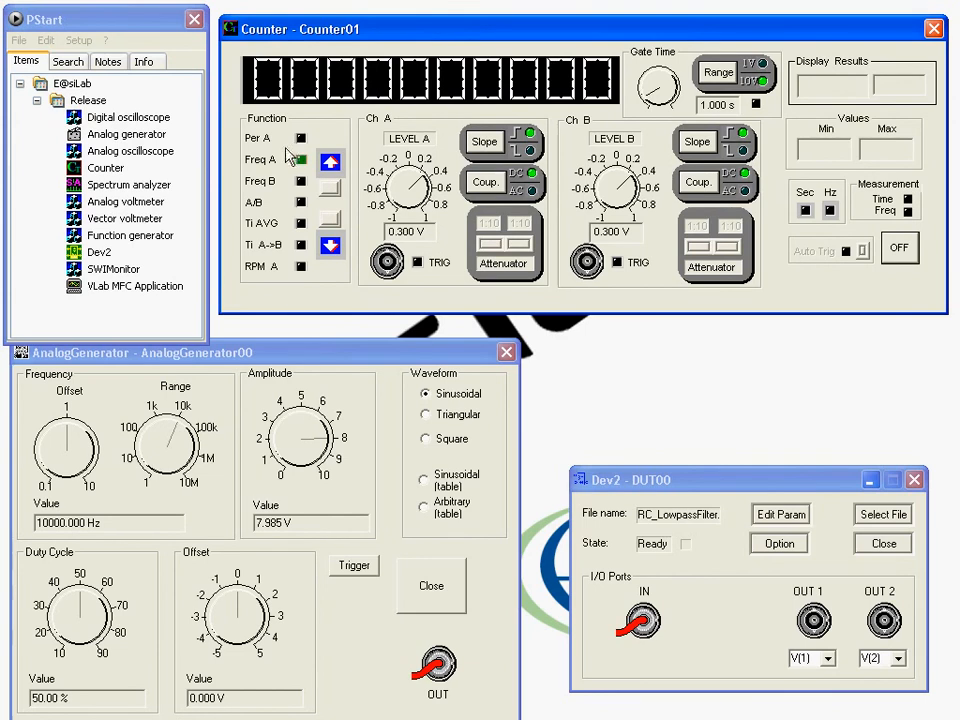
pyautogui.moveTo(297, 160)
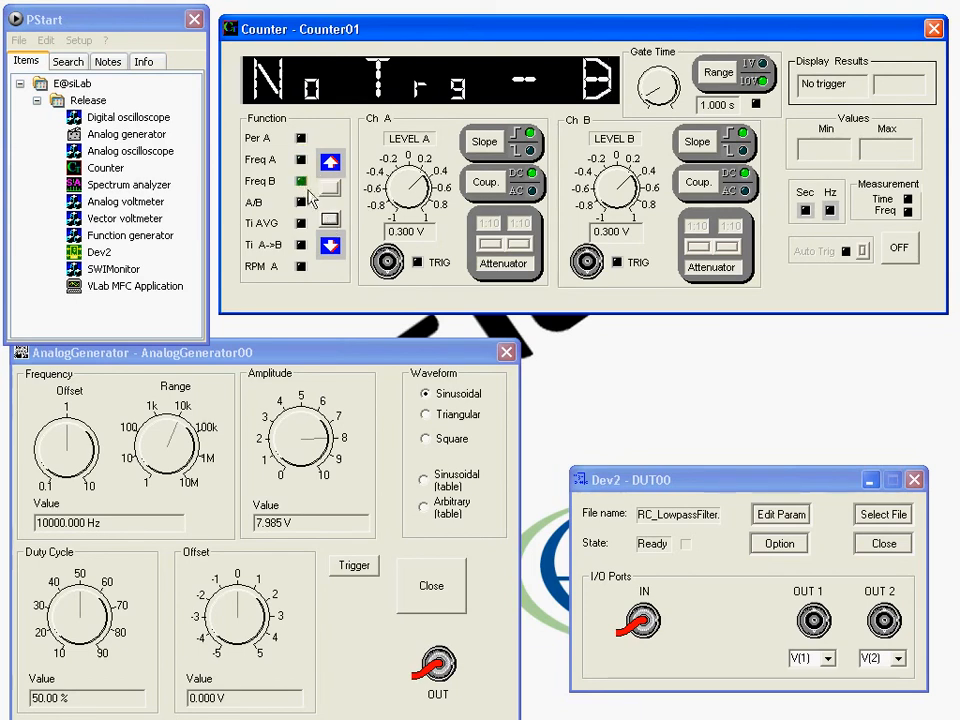
pyautogui.click(300, 197)
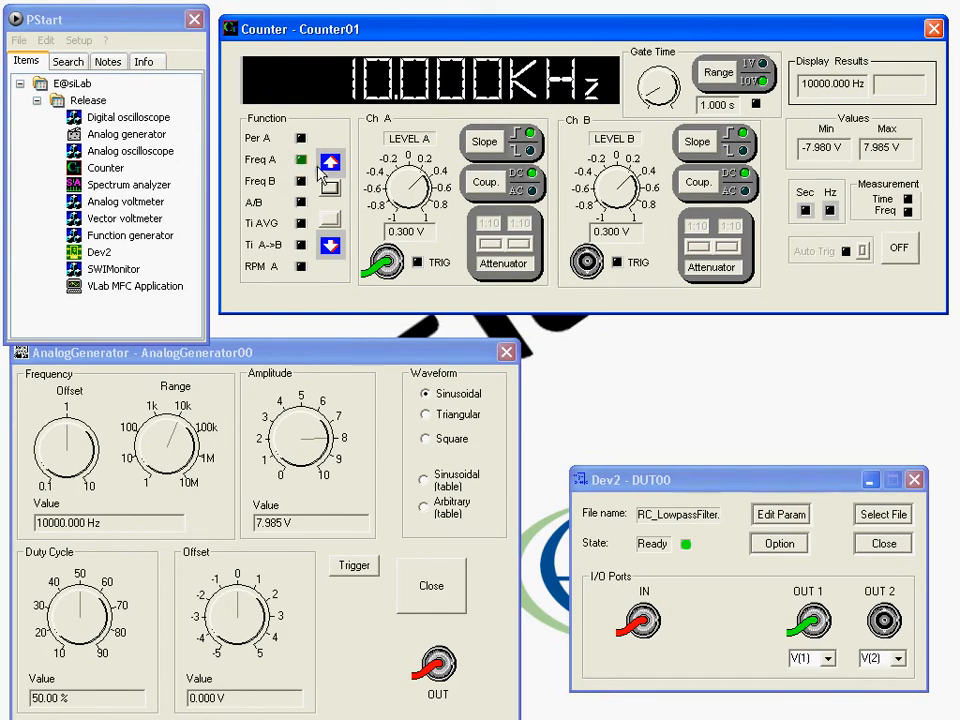
pyautogui.click(300, 138)
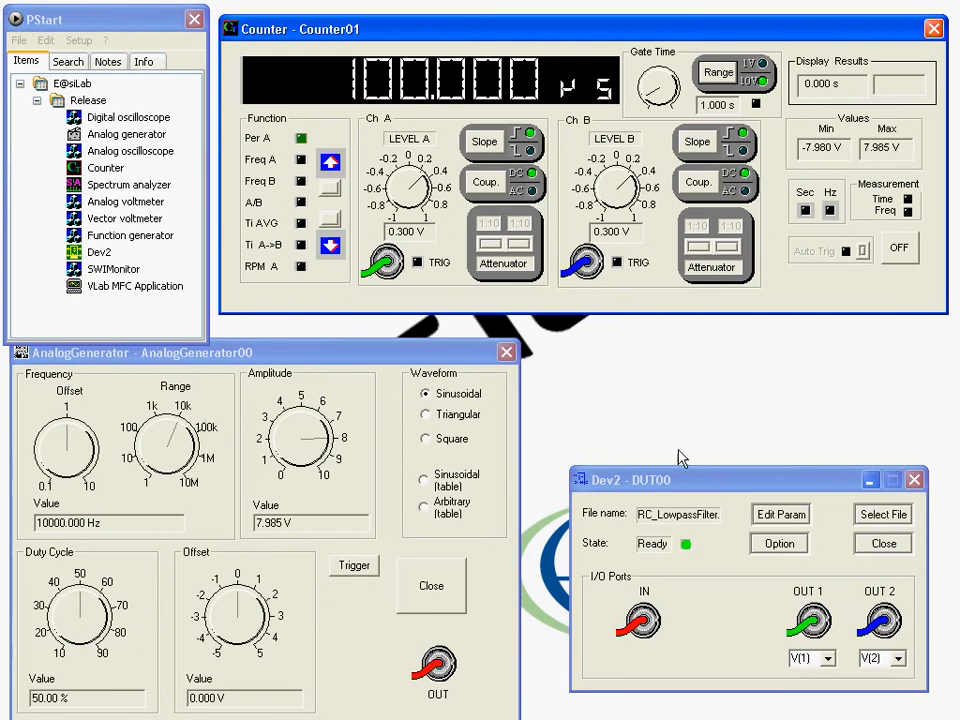
pyautogui.moveTo(333, 228)
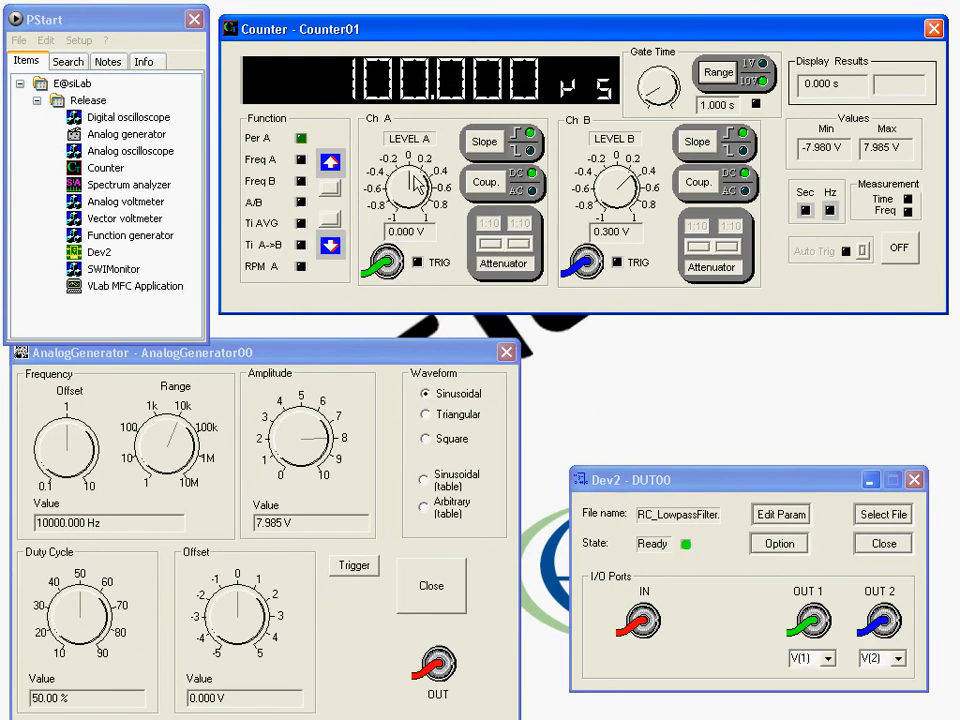
# Step: Zero channel A's trigger level and measure the A→B time interval, about −24.023 µs
pyautogui.moveTo(615, 175); pyautogui.dragTo(622, 185)
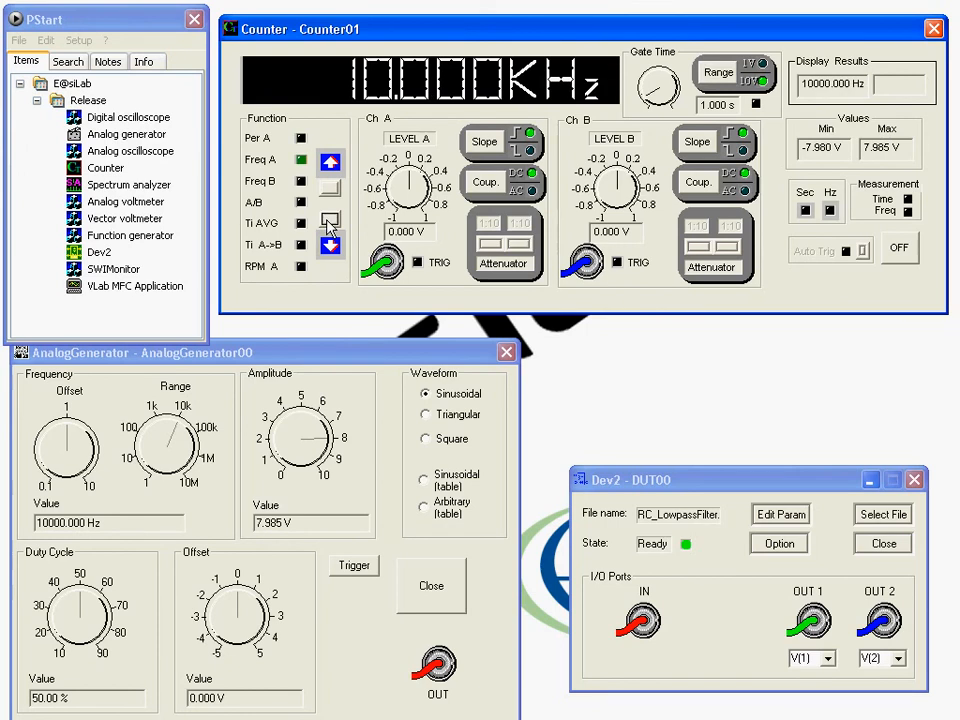
pyautogui.click(300, 244)
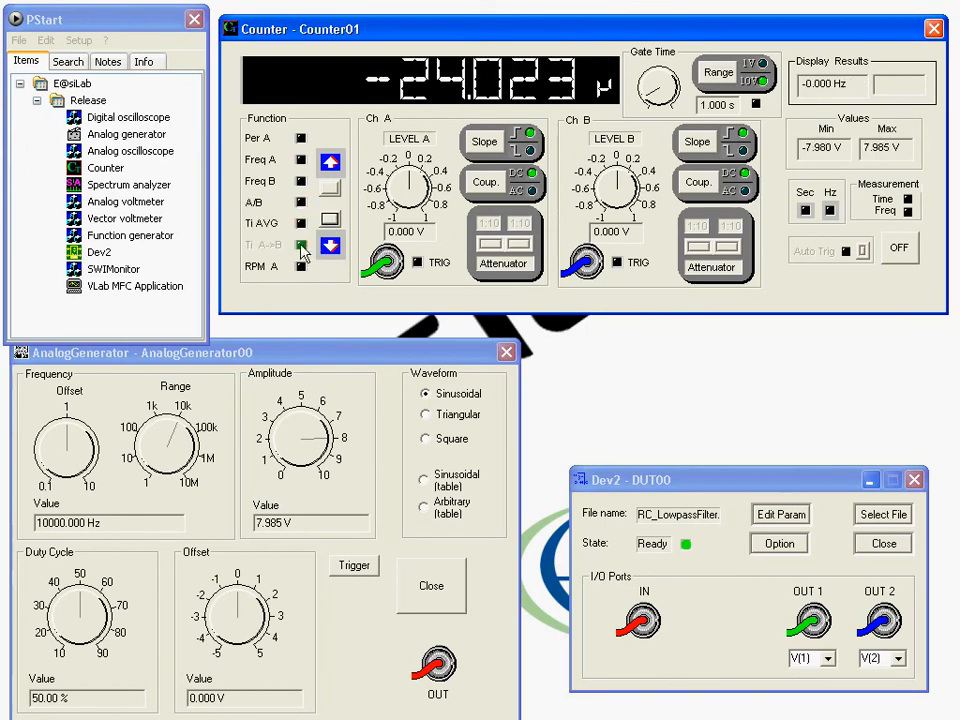